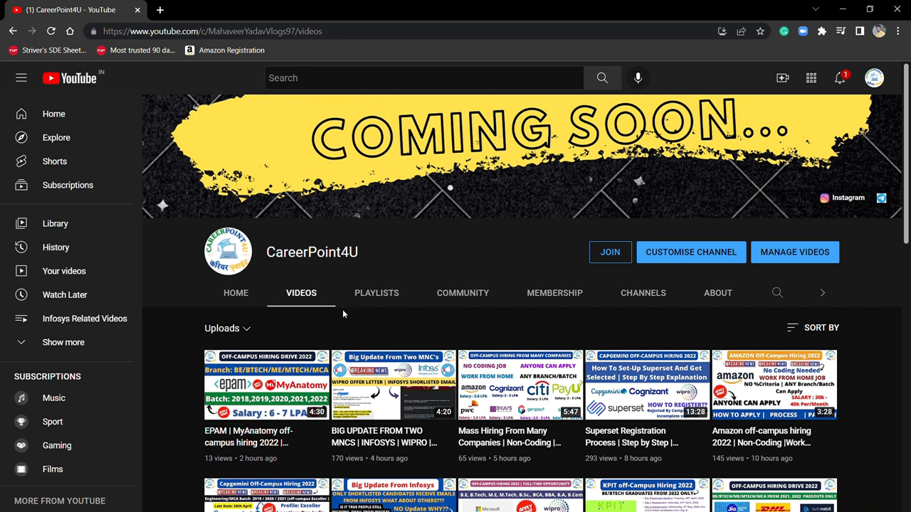
Show the CareerPoint4U Playlists tab and browse its Tech Mahindra, Capgemini and TCS playlists
click(376, 293)
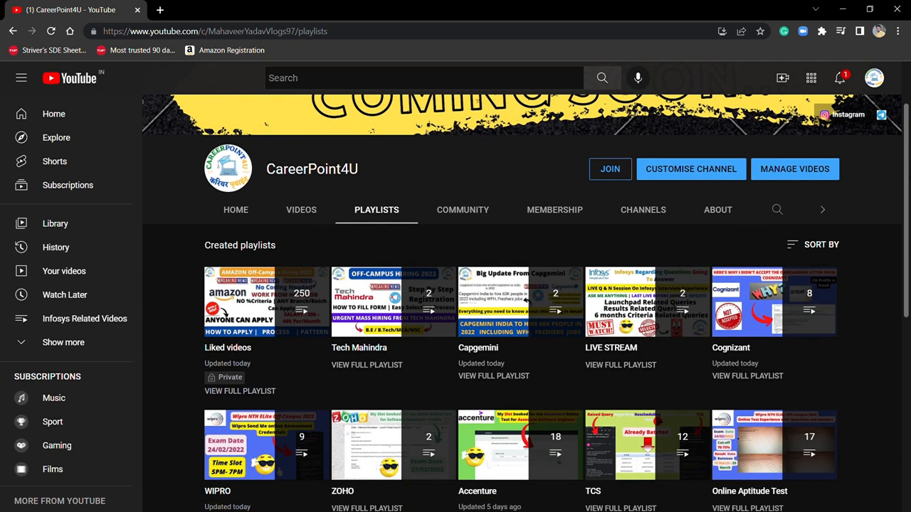
scroll(down, 3)
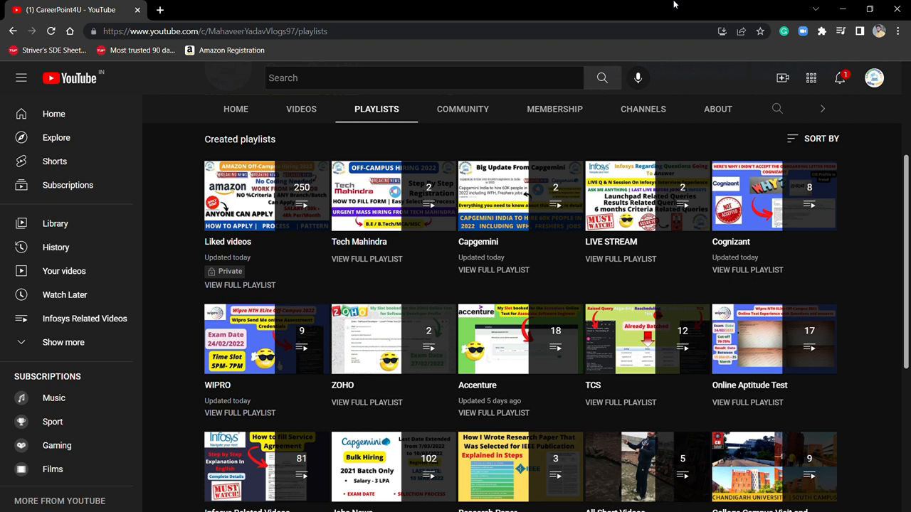
mouse_move(176, 468)
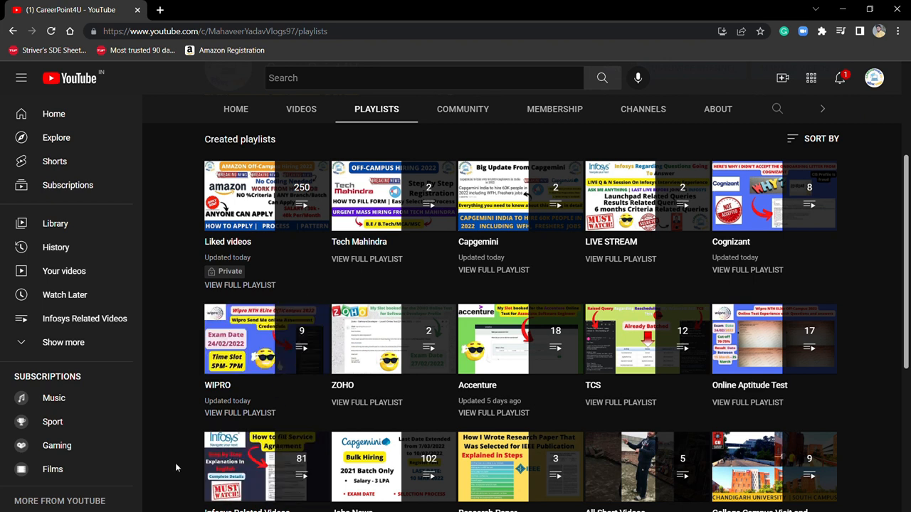
scroll(down, 3)
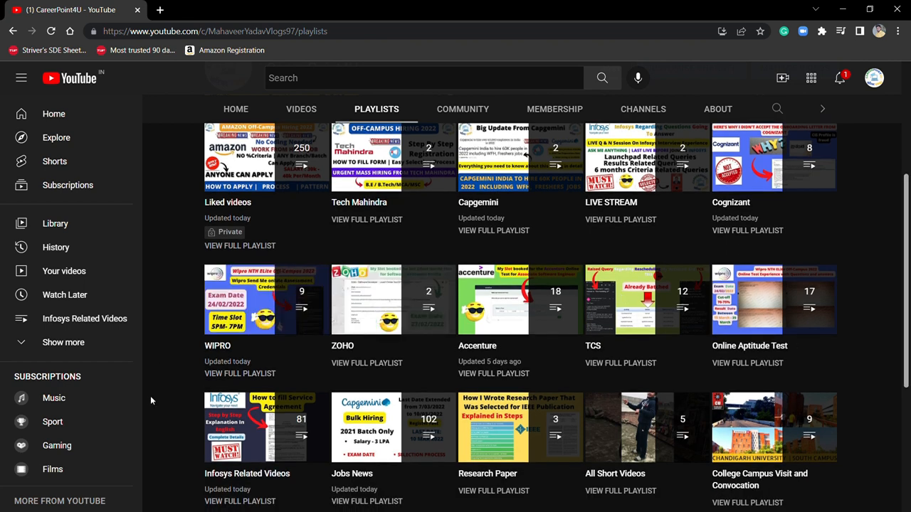
mouse_move(394, 5)
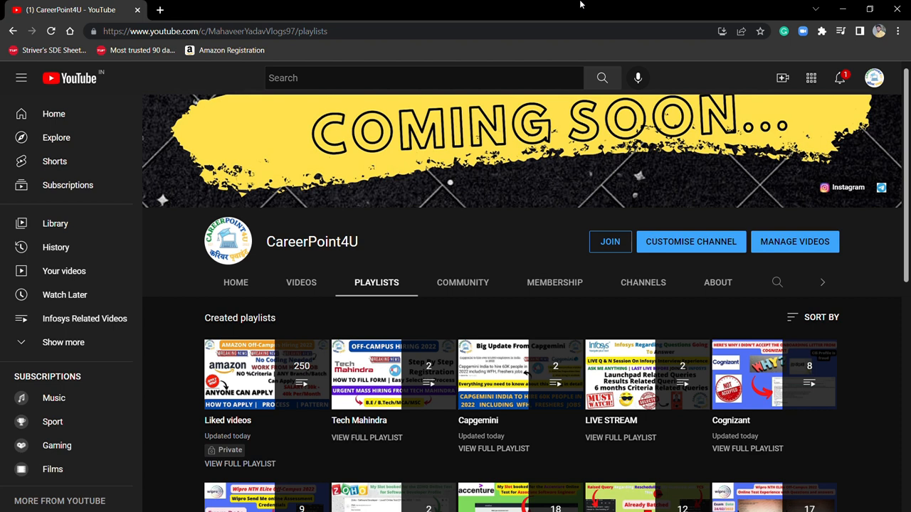
mouse_move(778, 50)
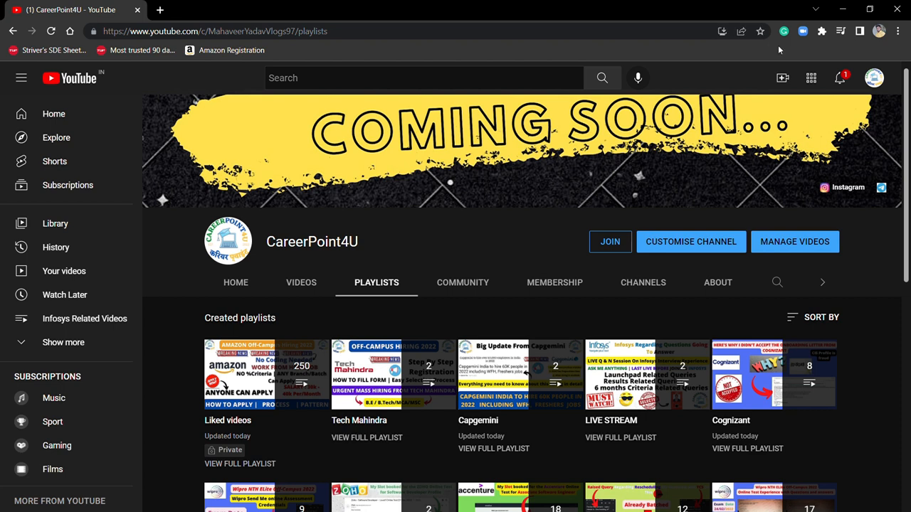
mouse_move(856, 70)
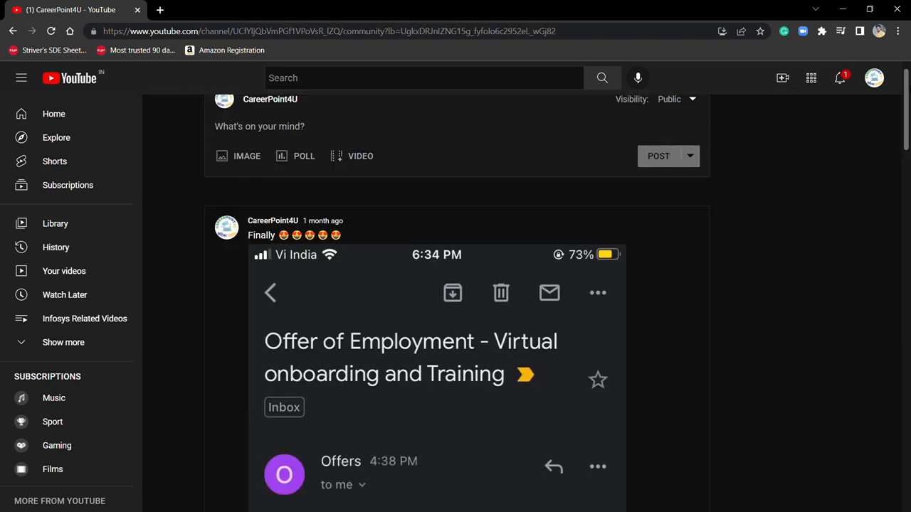
mouse_move(810, 190)
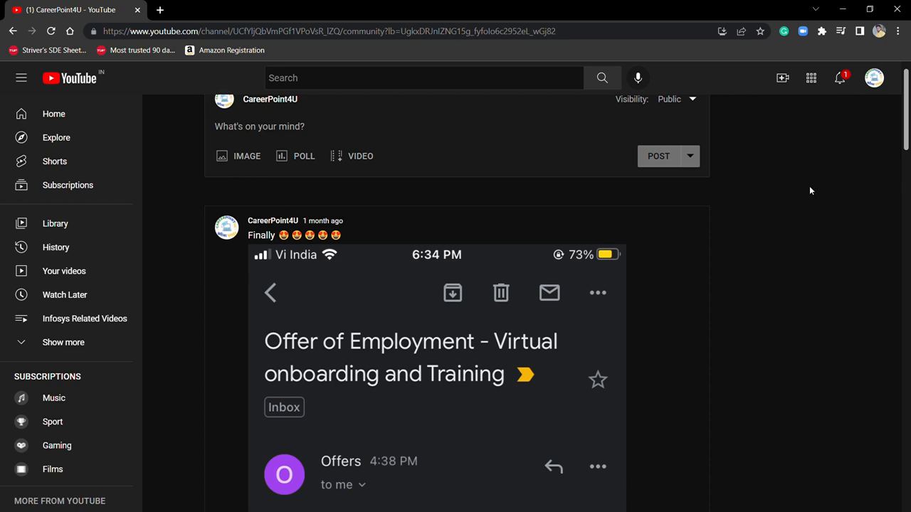
mouse_move(547, 225)
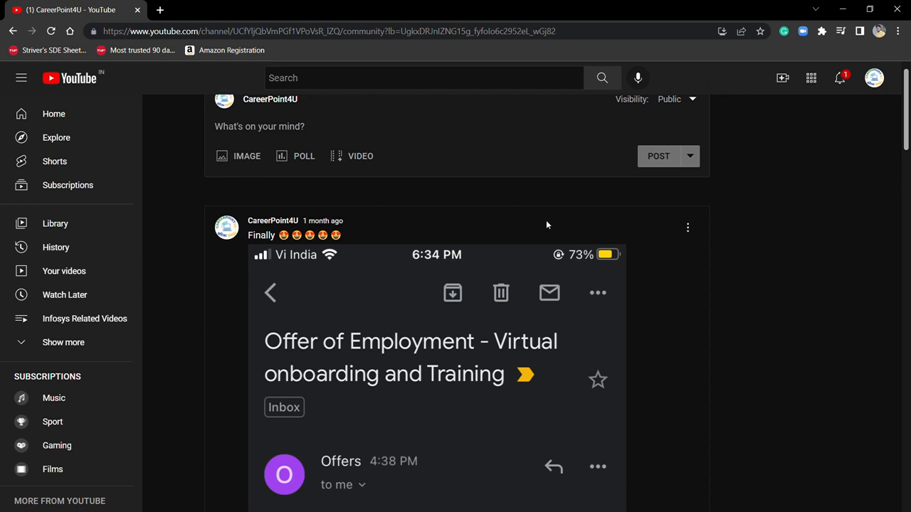
mouse_move(830, 171)
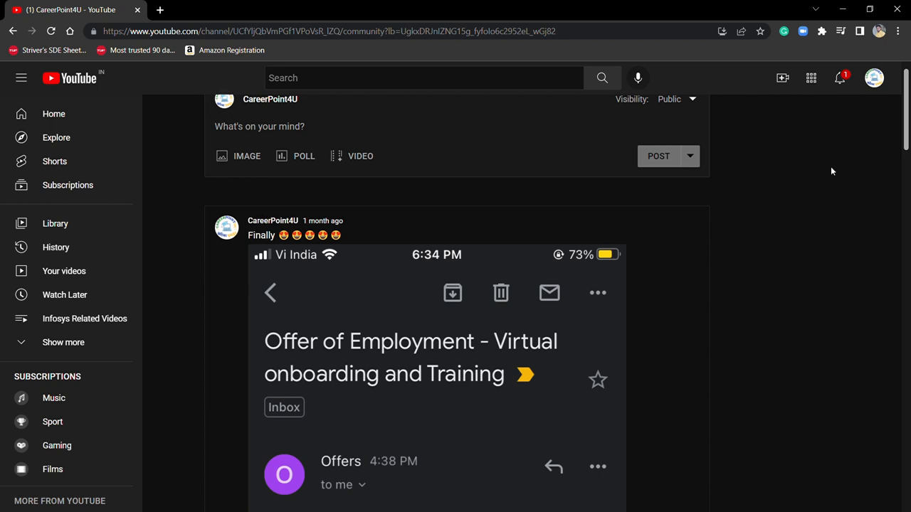
Scroll through the Community post's Infosys Offer of Employment email screenshot
scroll(down, 3)
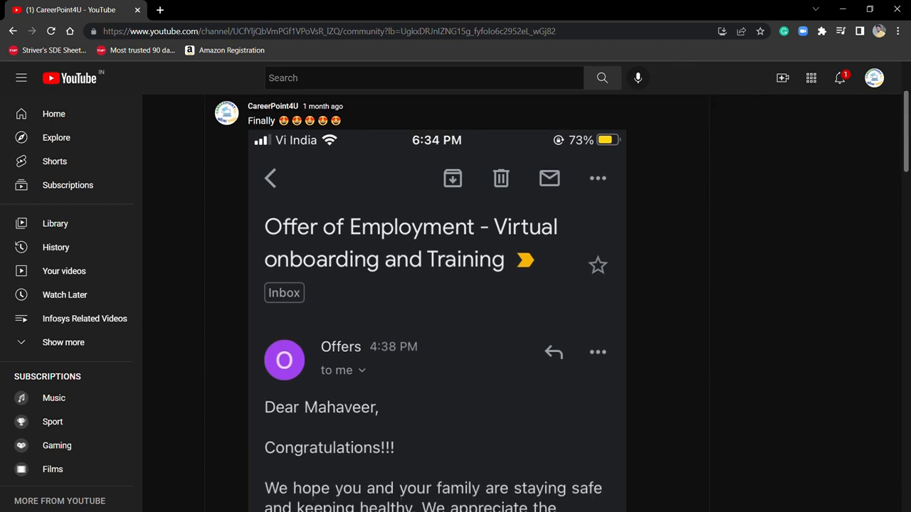
scroll(down, 3)
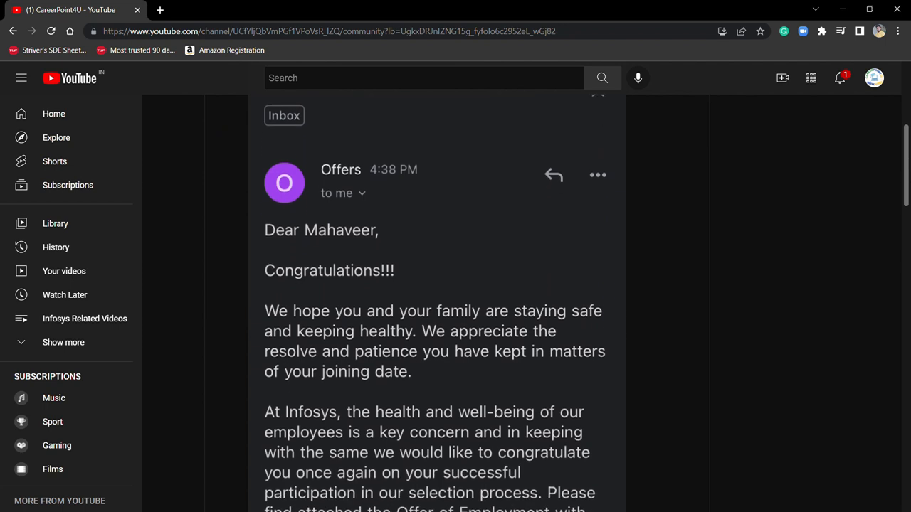
scroll(down, 3)
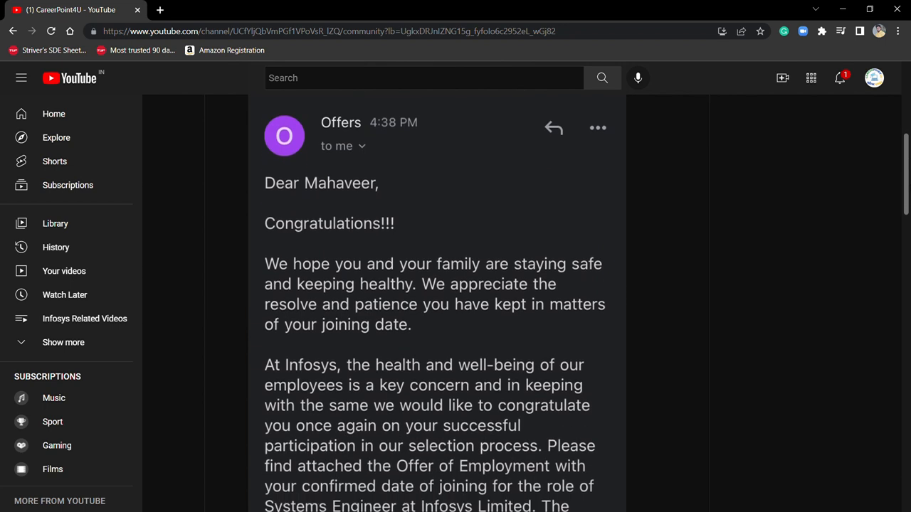
scroll(down, 3)
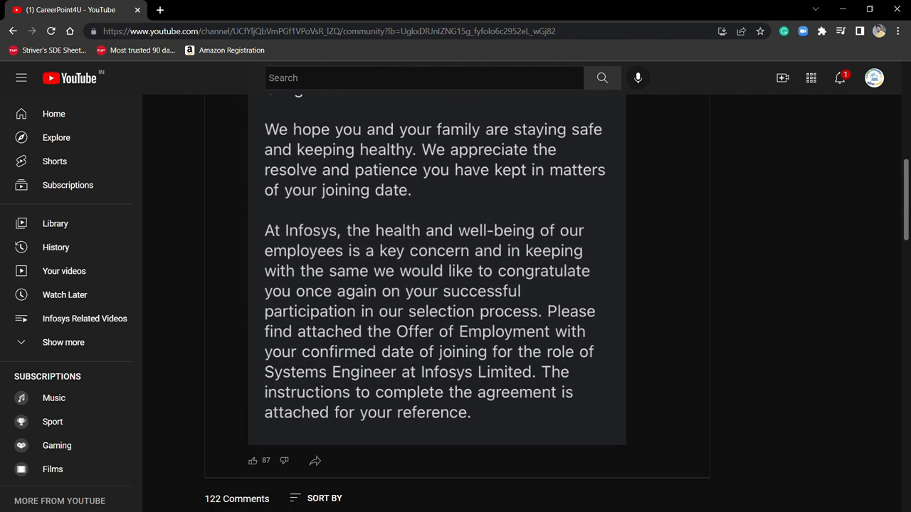
scroll(up, 3)
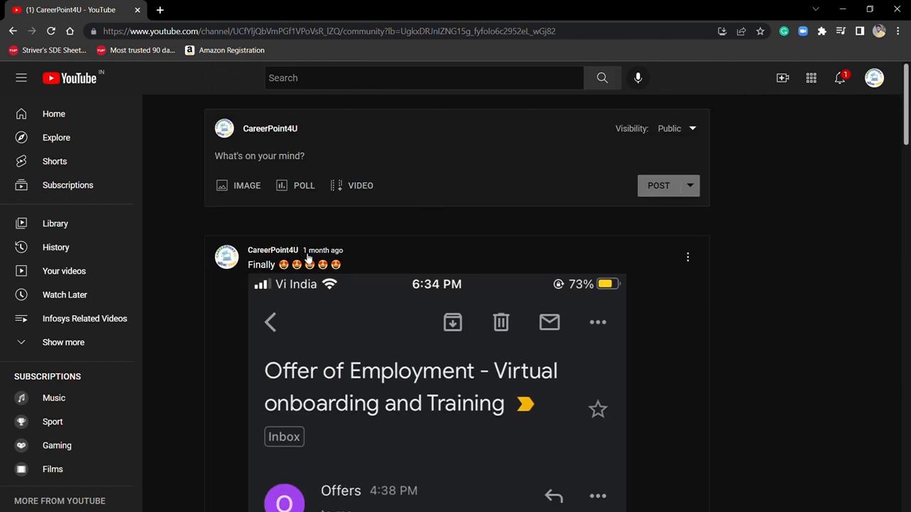
mouse_move(375, 238)
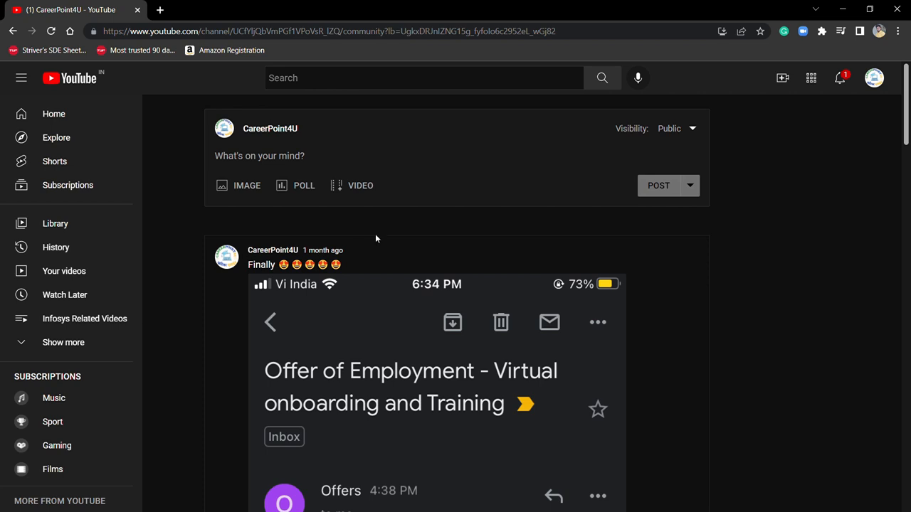
mouse_move(766, 227)
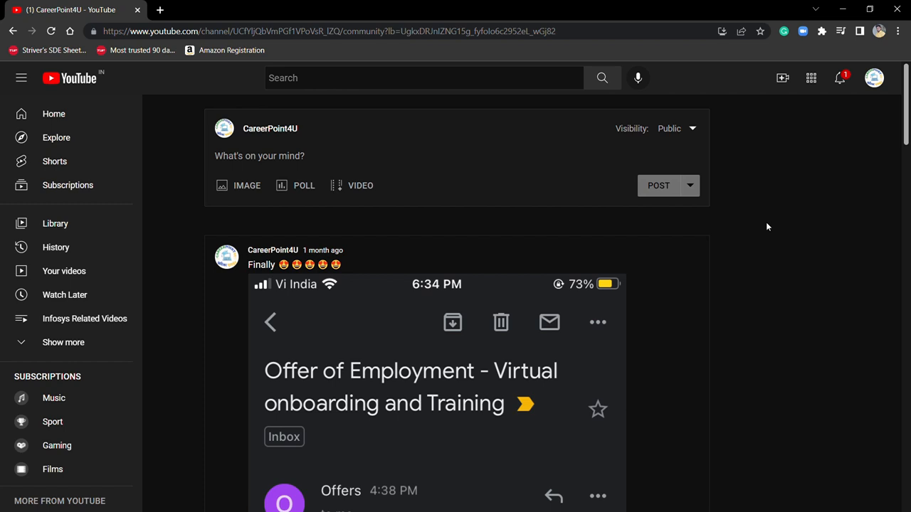
mouse_move(859, 64)
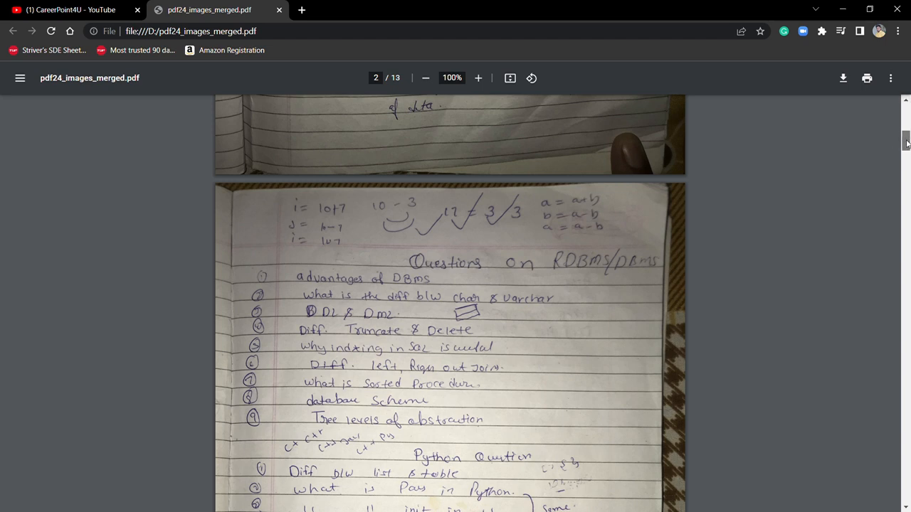
Scroll pdf24_images_merged.pdf down page 2 to the RDBMS, Python and HTML questions
scroll(down, 3)
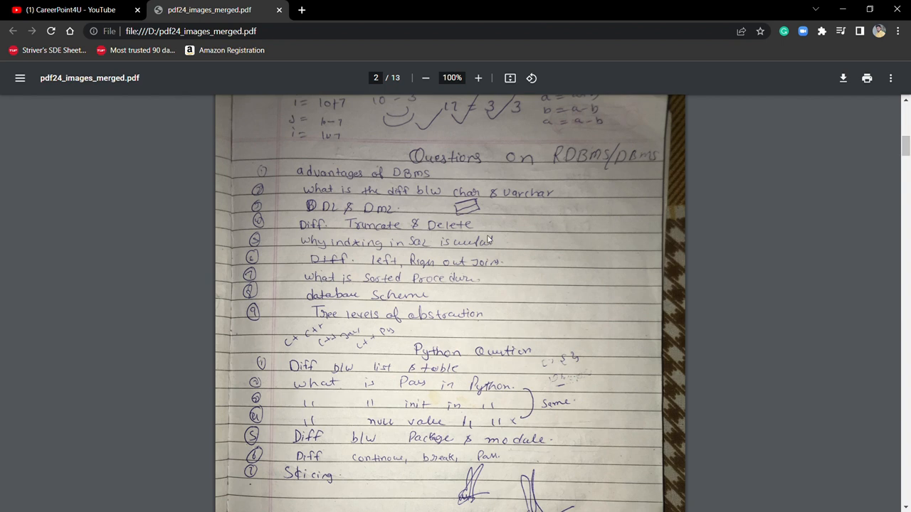
mouse_move(604, 171)
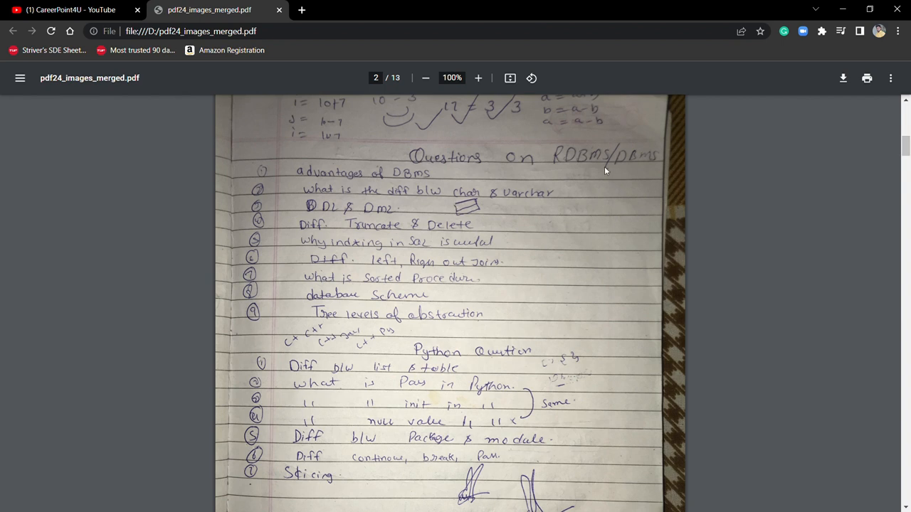
mouse_move(338, 200)
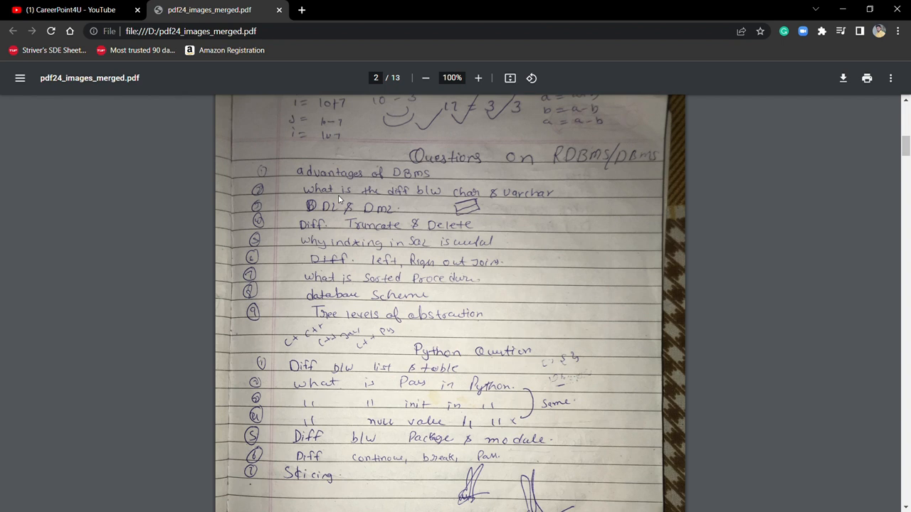
mouse_move(330, 304)
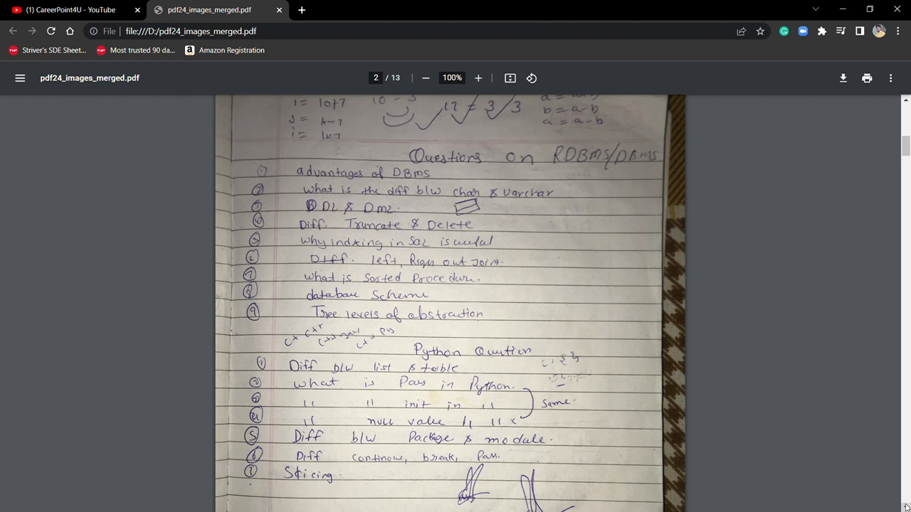
scroll(down, 3)
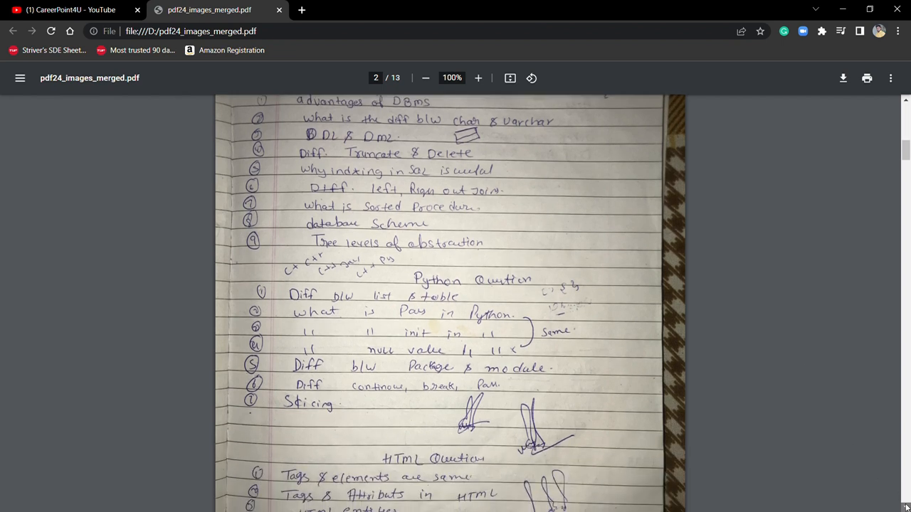
scroll(down, 3)
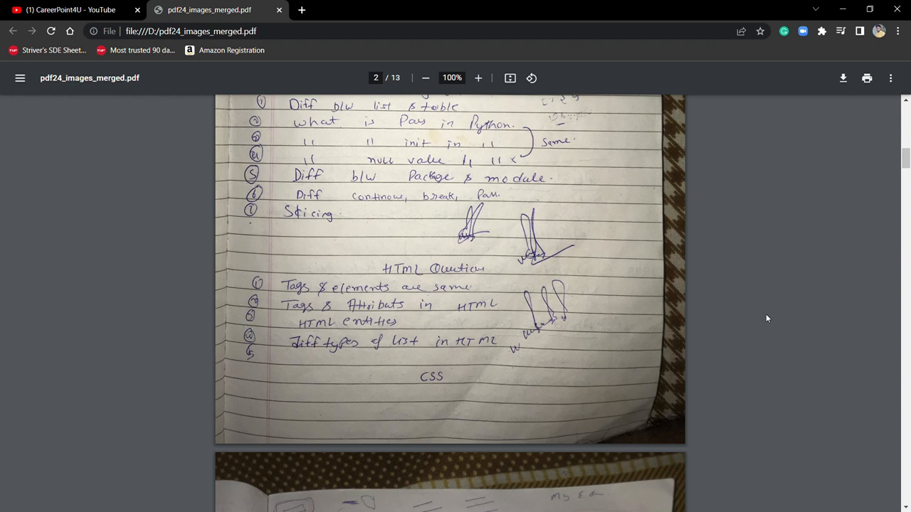
mouse_move(335, 255)
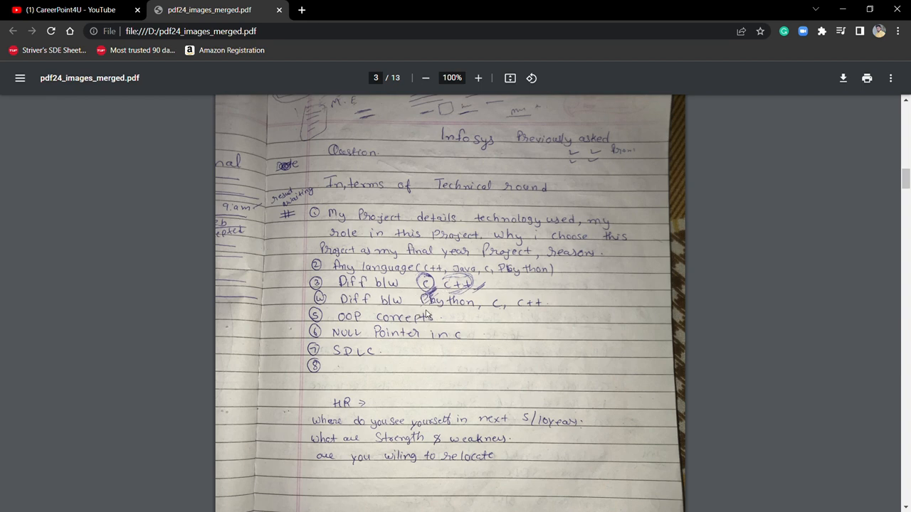
mouse_move(446, 317)
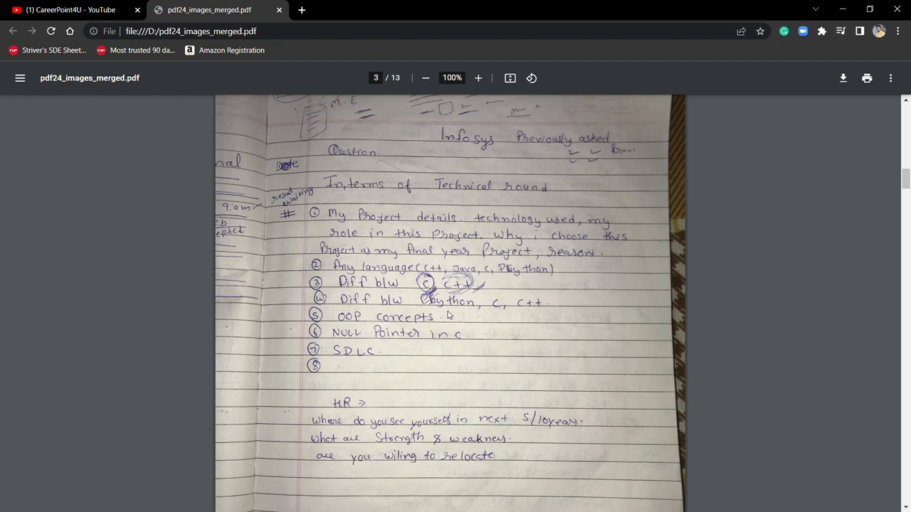
mouse_move(344, 322)
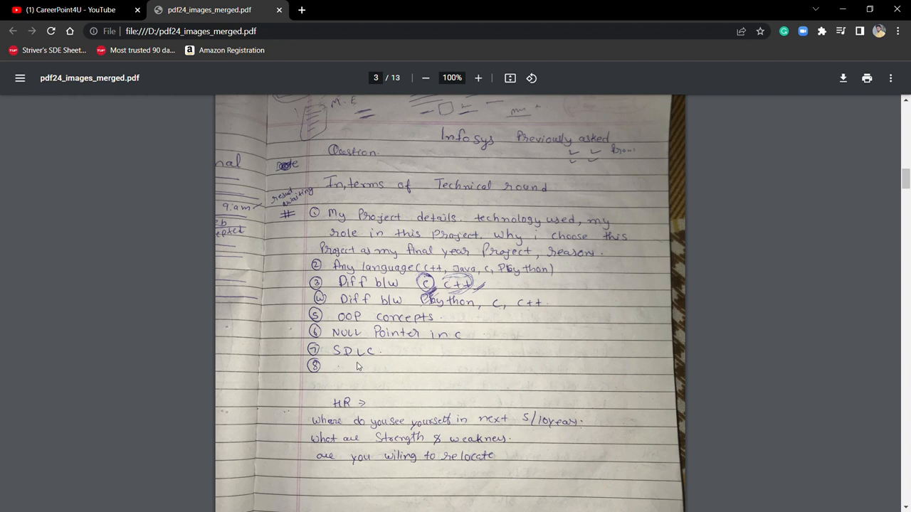
mouse_move(773, 473)
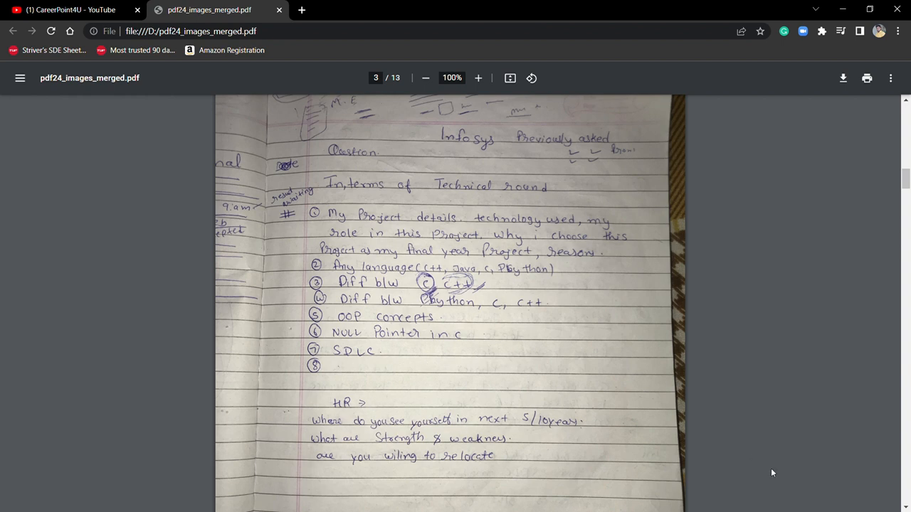
scroll(down, 3)
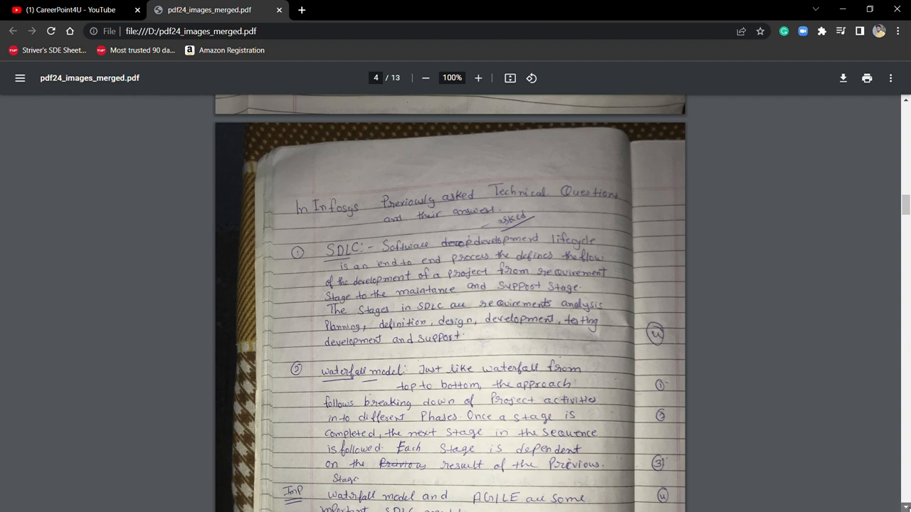
Scroll the notes down through pages 4 and 5, then back up briefly
scroll(down, 3)
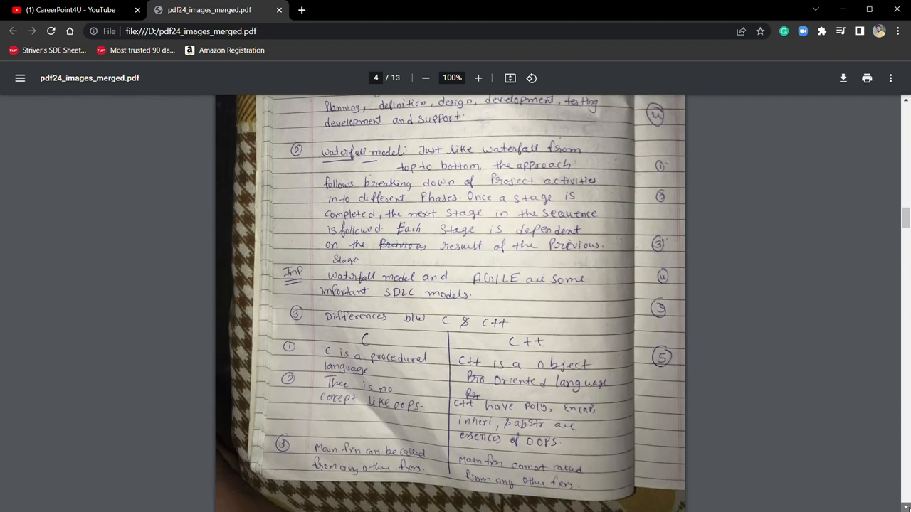
scroll(down, 3)
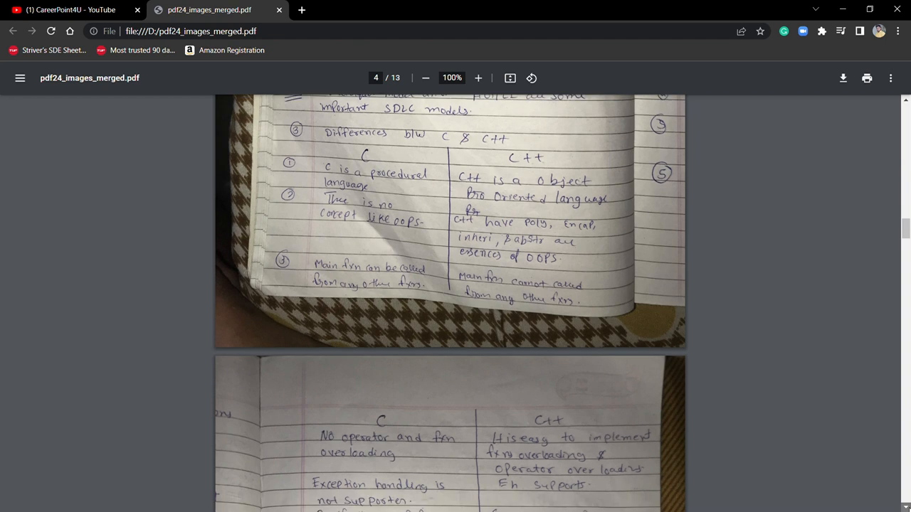
scroll(down, 3)
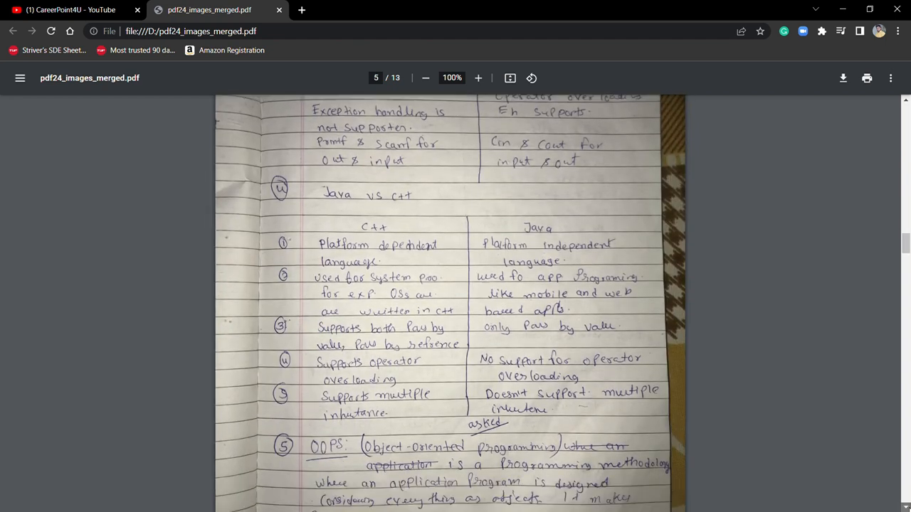
scroll(down, 3)
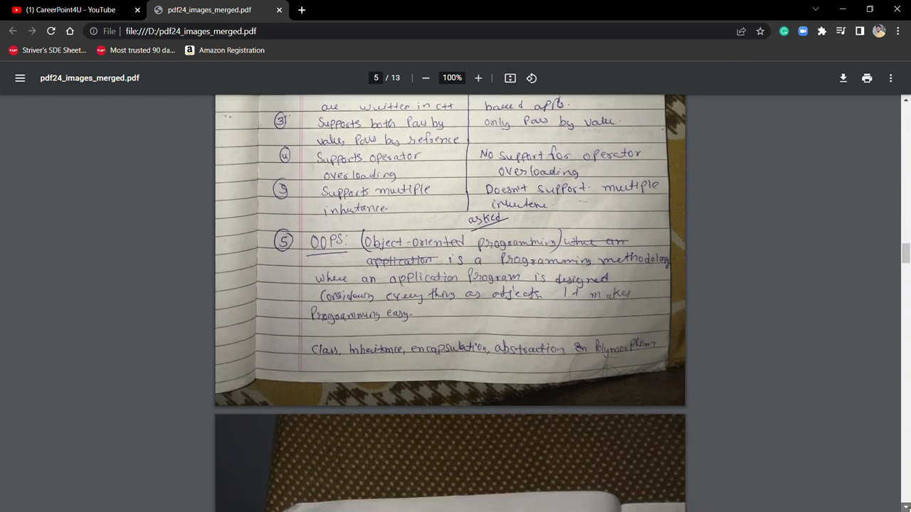
scroll(down, 3)
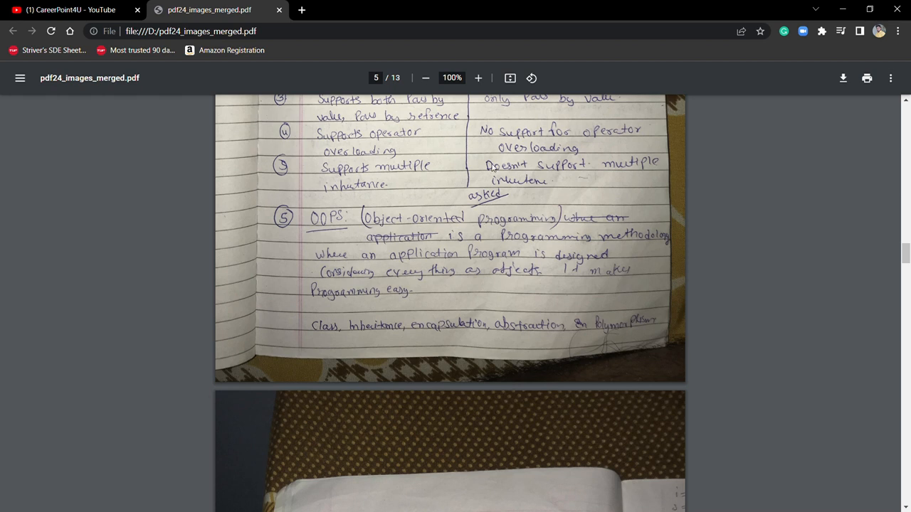
mouse_move(527, 200)
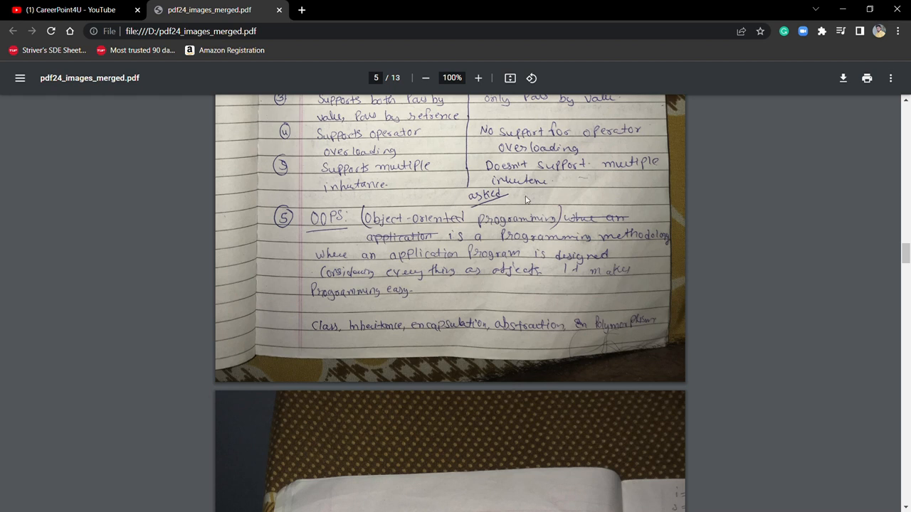
mouse_move(871, 105)
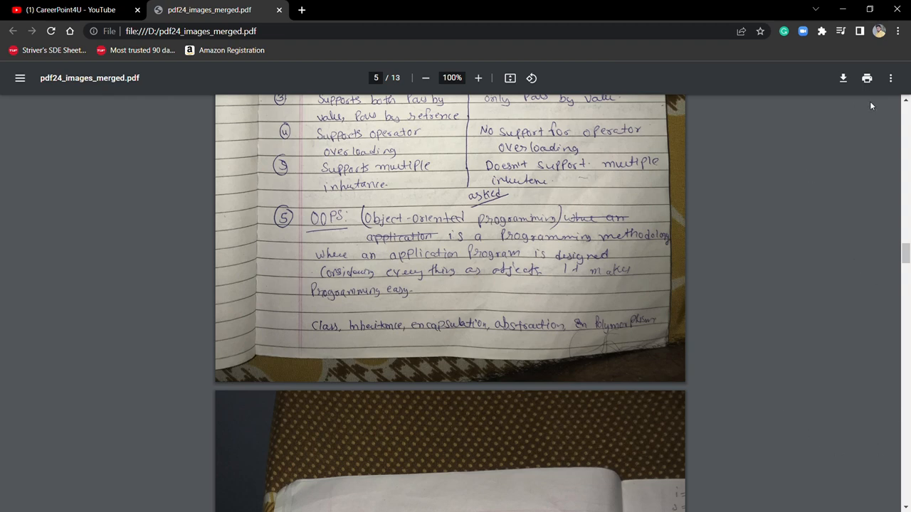
scroll(up, 3)
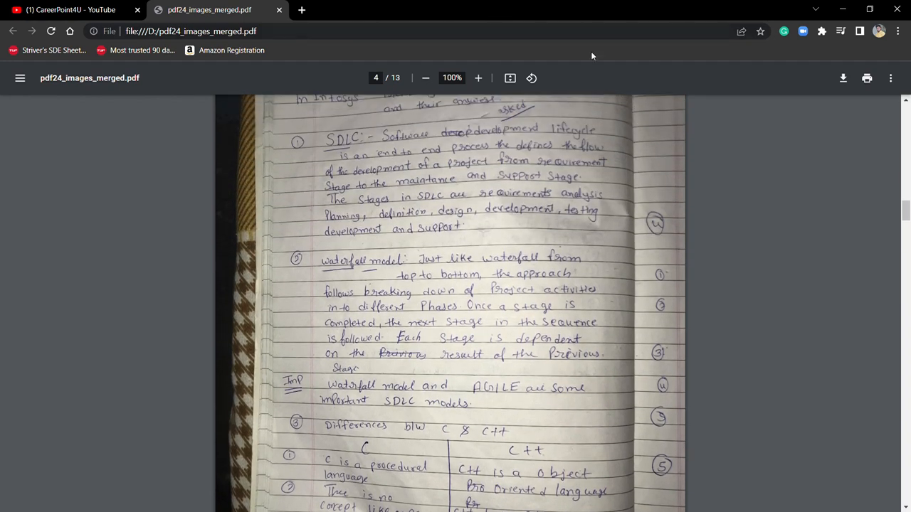
mouse_move(900, 228)
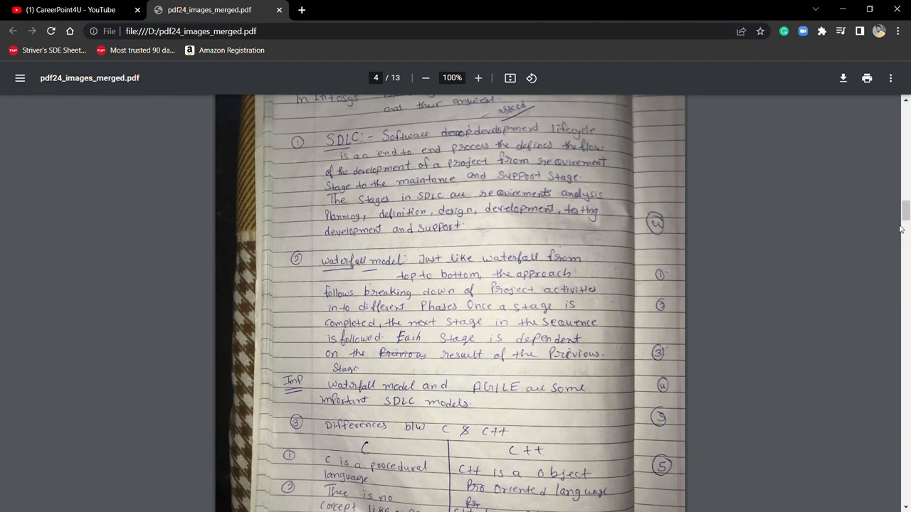
Continue scrolling down to page 6's About Infosys company details
scroll(down, 3)
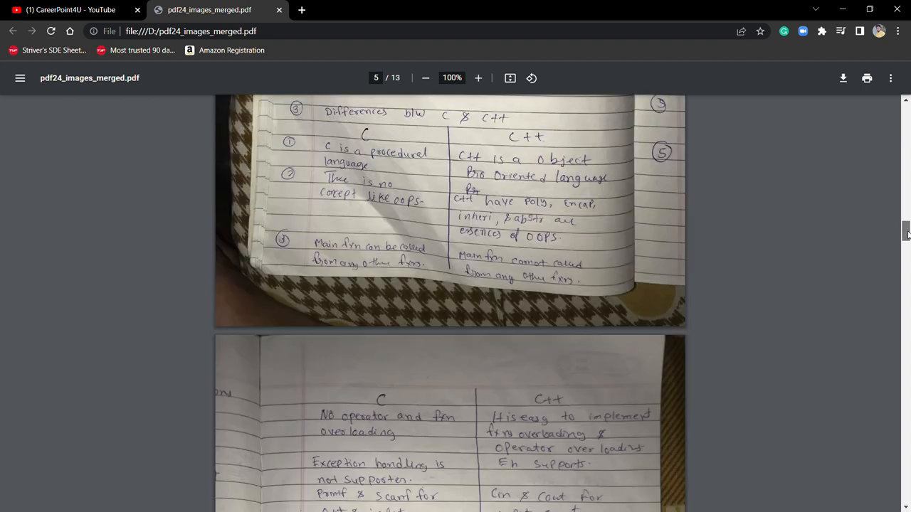
scroll(down, 3)
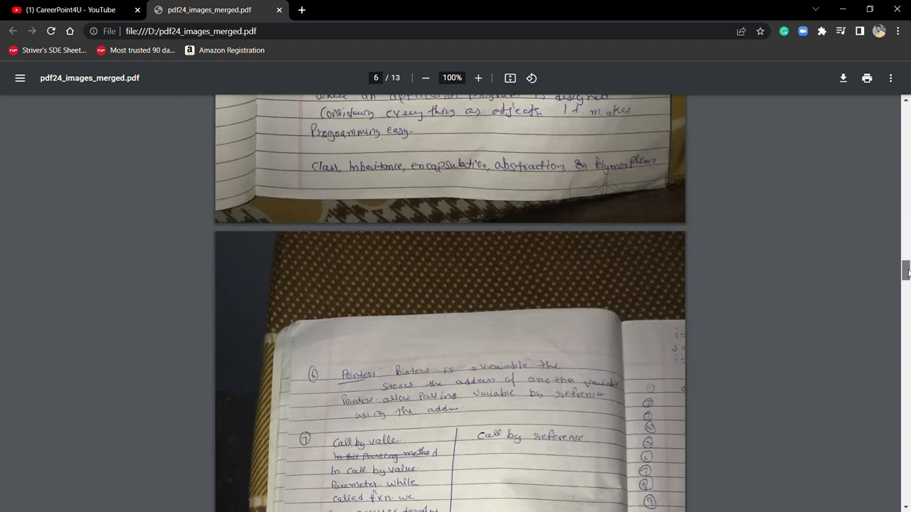
scroll(down, 3)
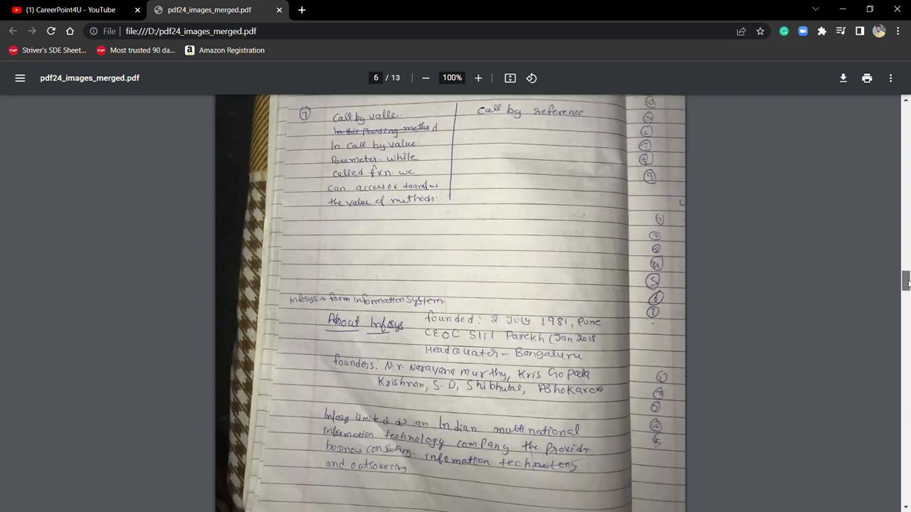
scroll(down, 3)
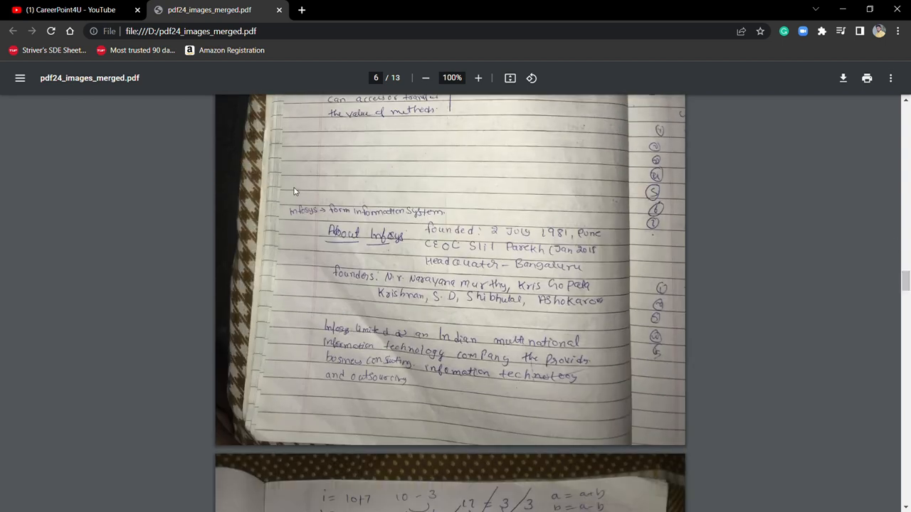
scroll(down, 3)
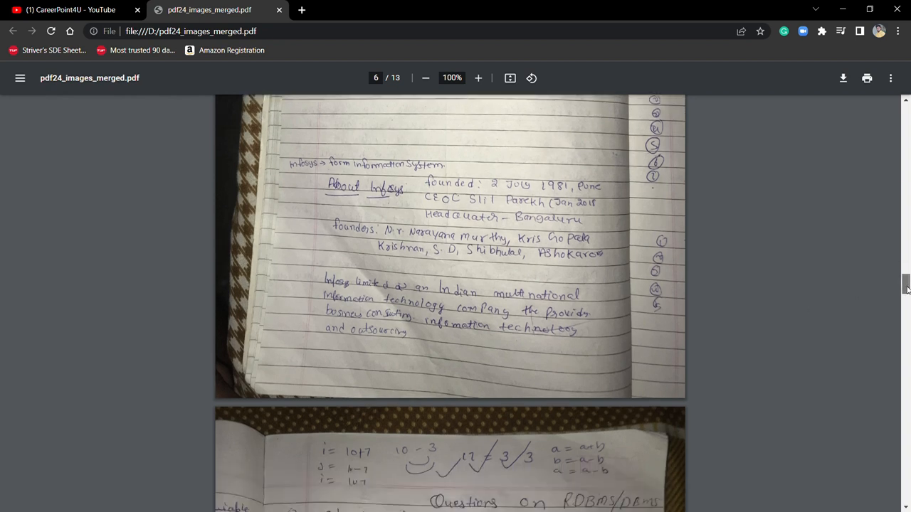
Scroll past the RDBMS questions to page 9, 'Some Pseudo codes'
scroll(down, 3)
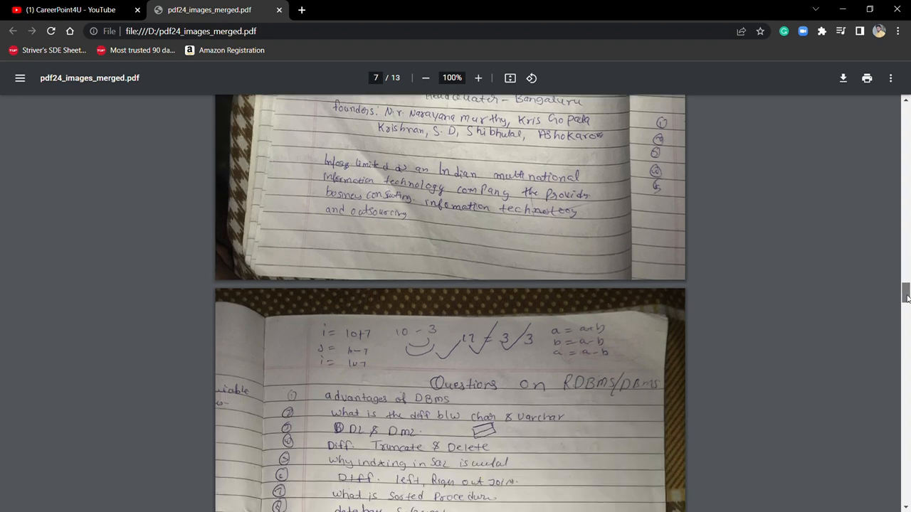
scroll(down, 3)
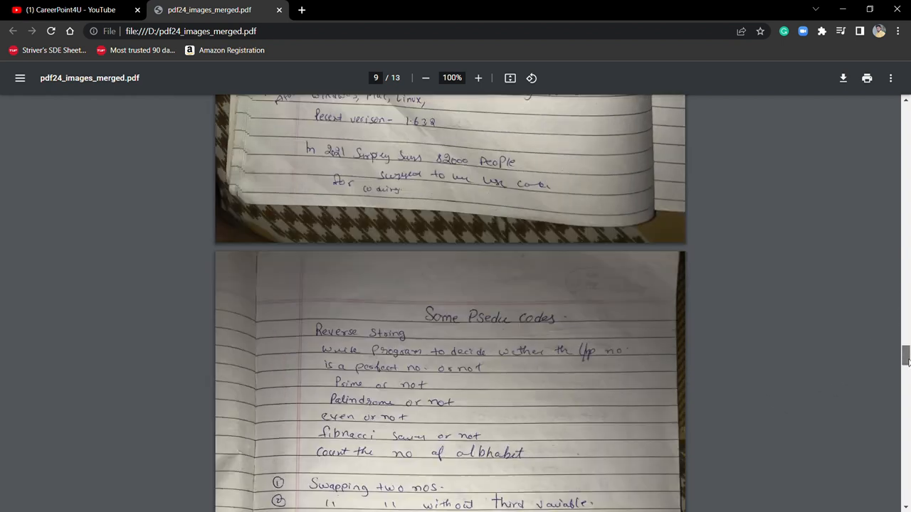
scroll(down, 3)
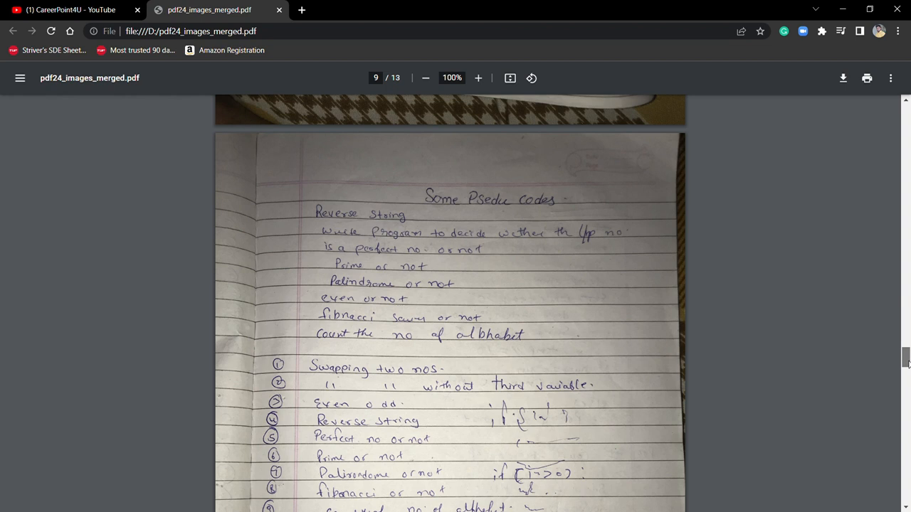
Scroll to page 9's 'Reverse a string using slice' code and join-function alternative
scroll(down, 3)
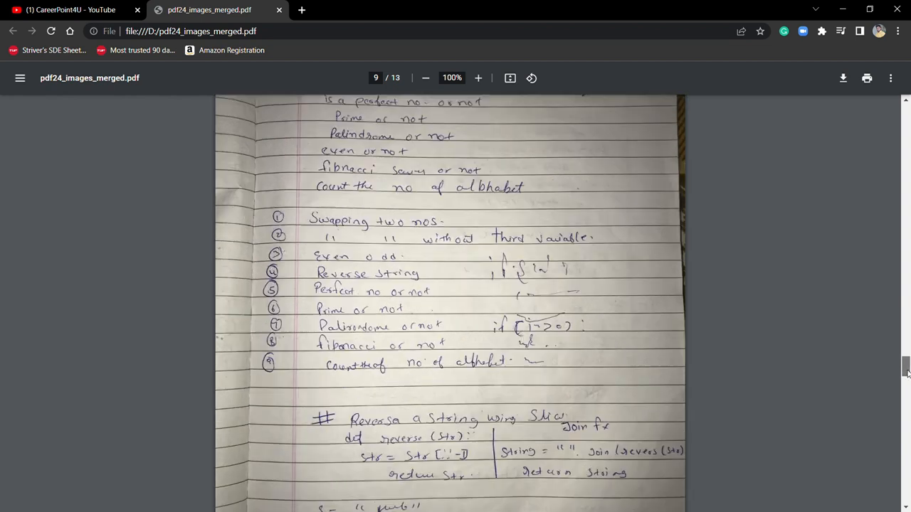
scroll(down, 3)
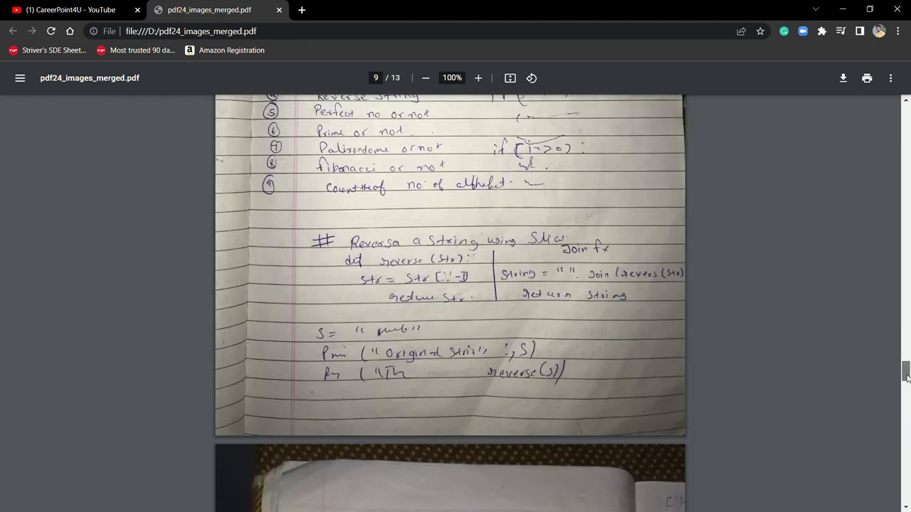
scroll(up, 3)
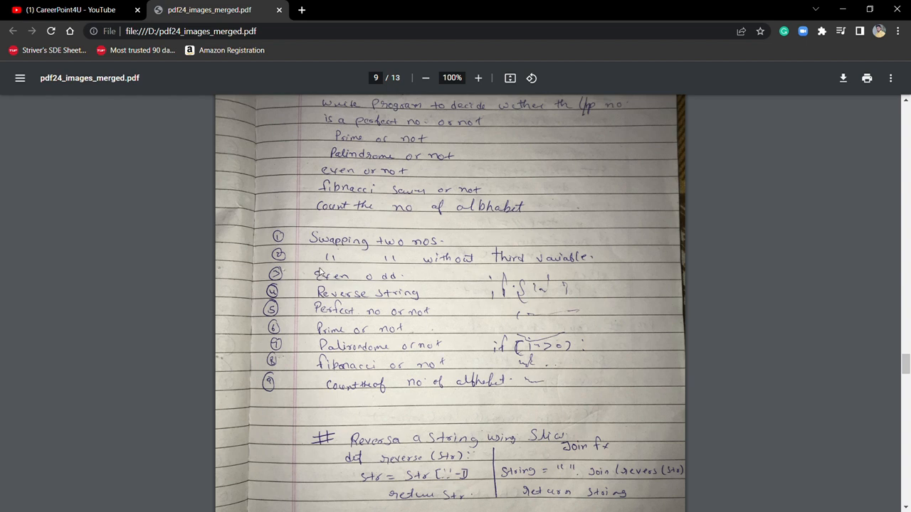
mouse_move(415, 286)
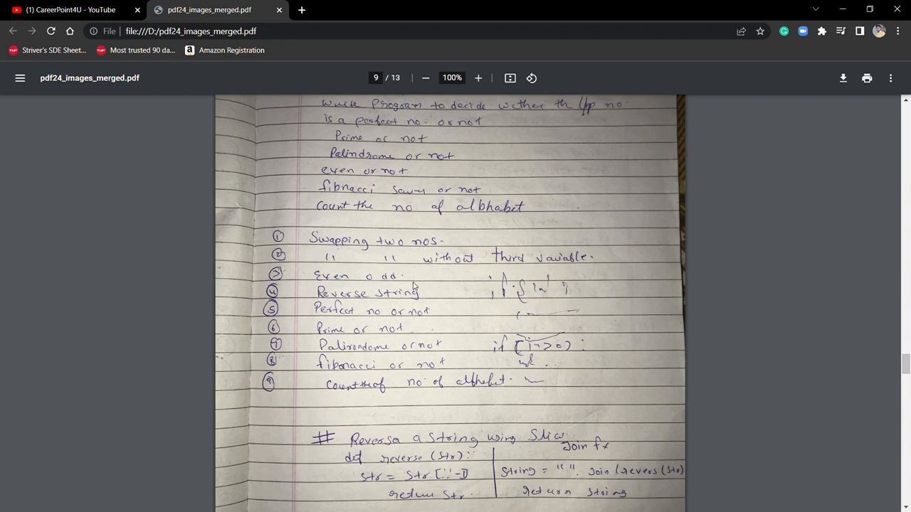
mouse_move(370, 331)
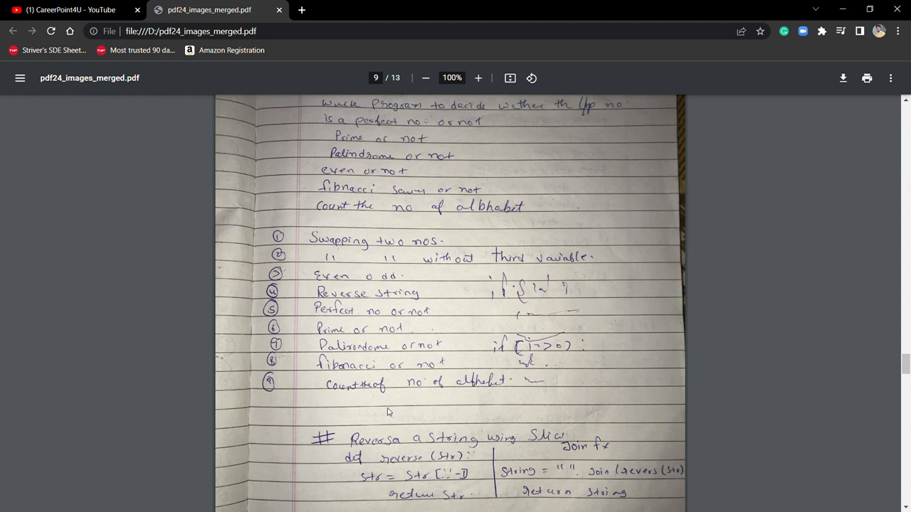
mouse_move(878, 379)
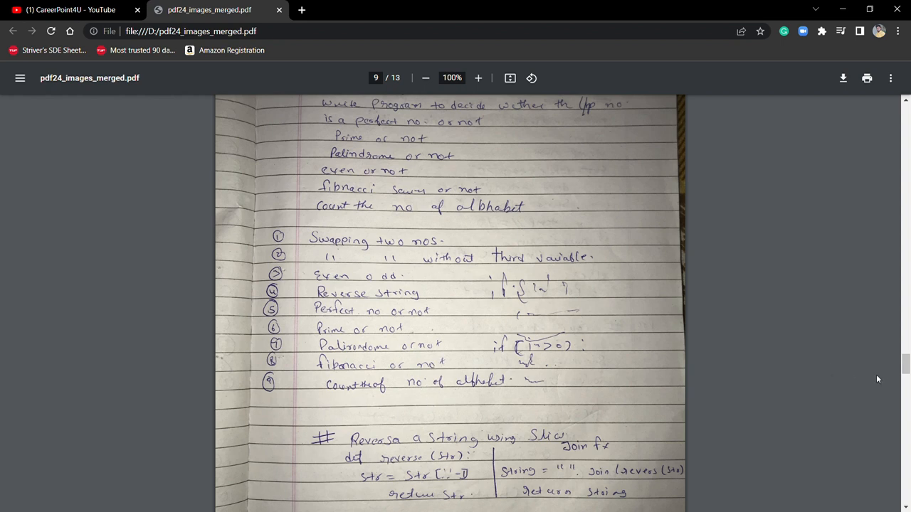
scroll(down, 3)
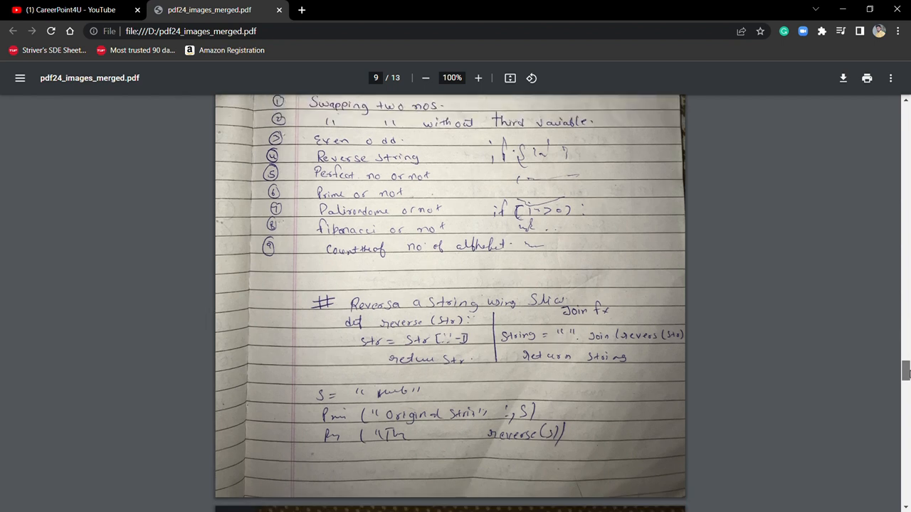
scroll(down, 3)
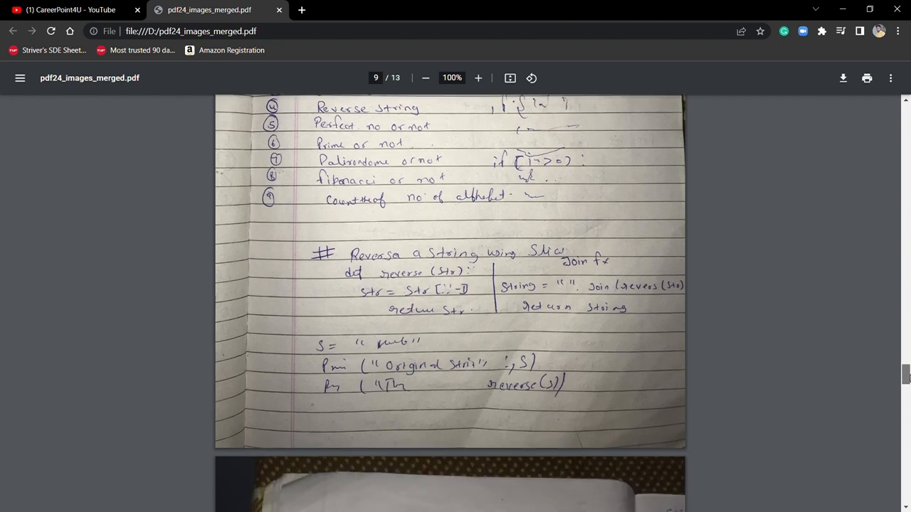
Scroll through pages 10 and 11 to page 12's Fibonacci series code
scroll(down, 3)
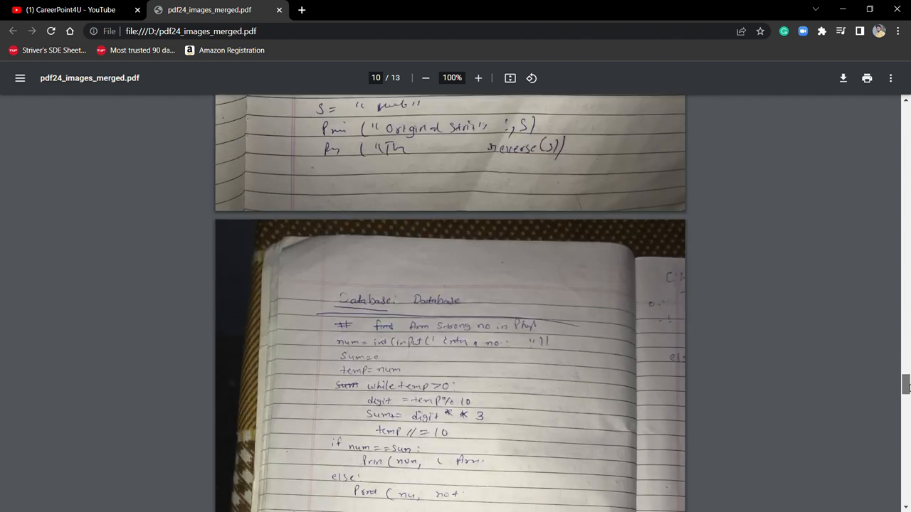
scroll(down, 3)
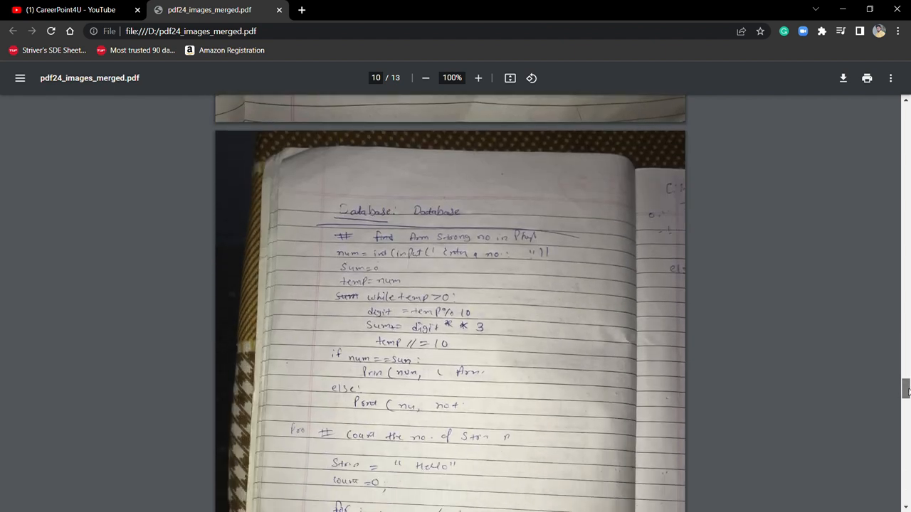
scroll(down, 3)
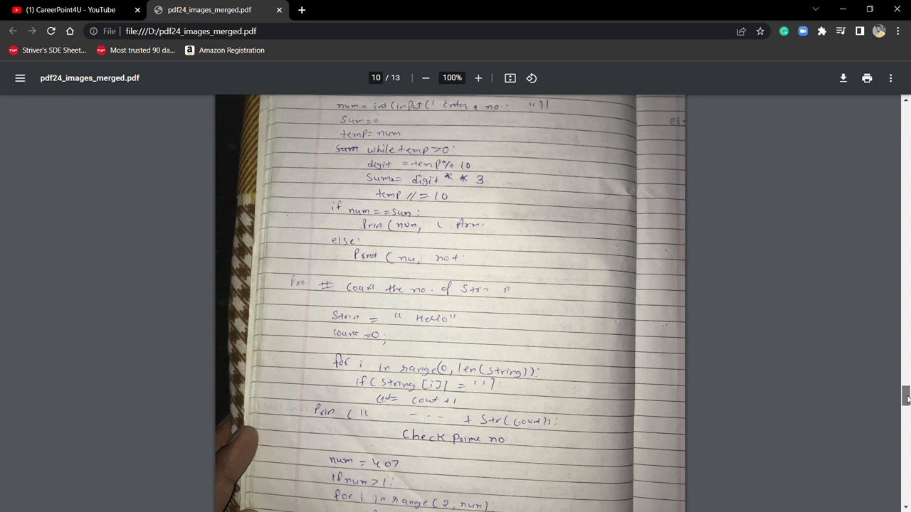
scroll(down, 3)
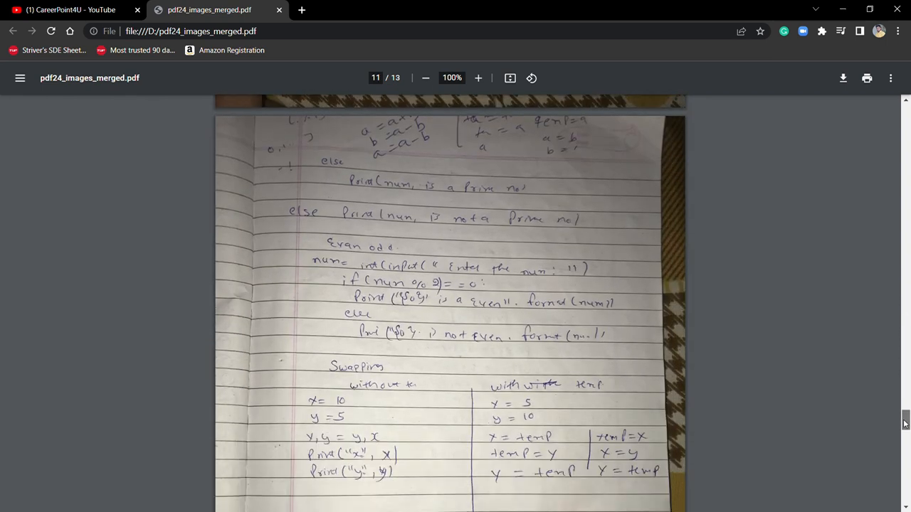
scroll(down, 3)
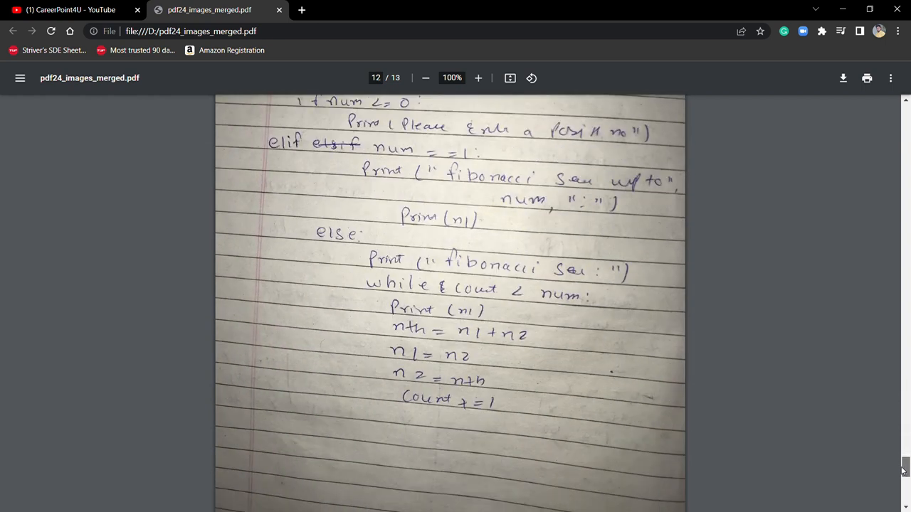
Scroll to page 13 of 13 and read down the interview question checklist
scroll(down, 3)
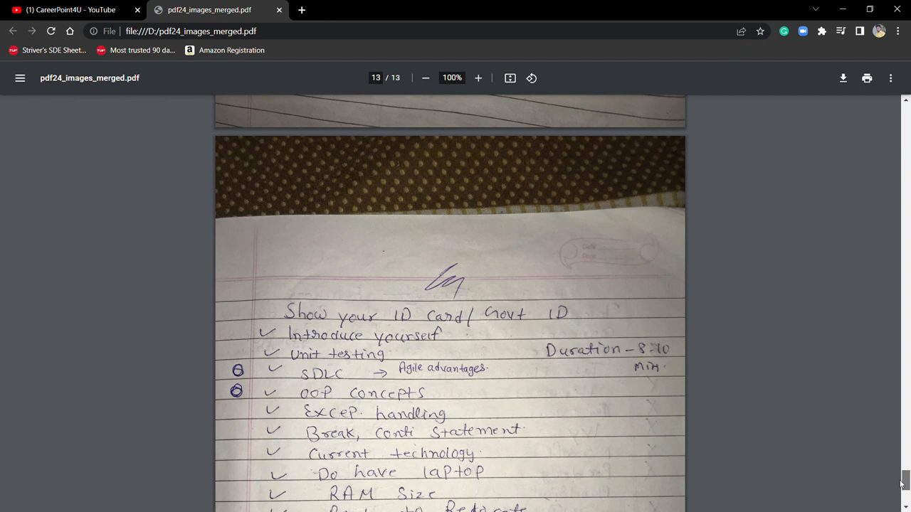
scroll(down, 3)
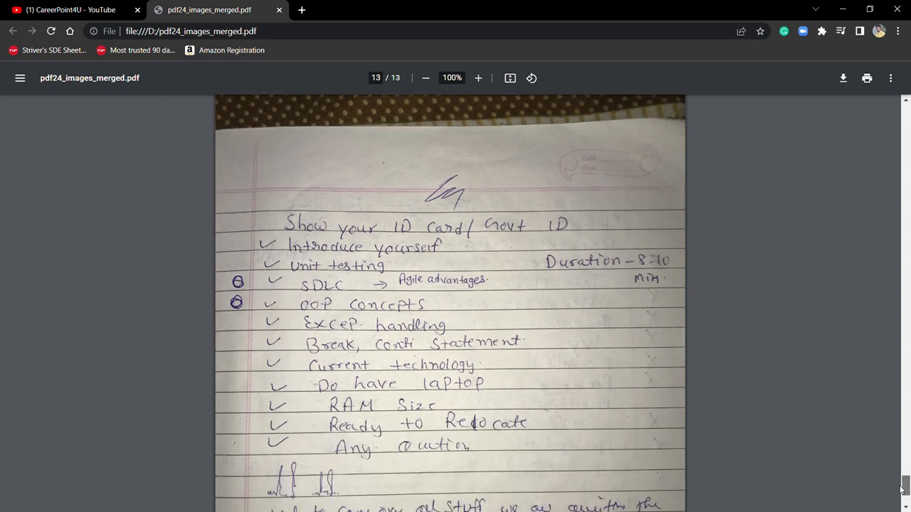
scroll(down, 3)
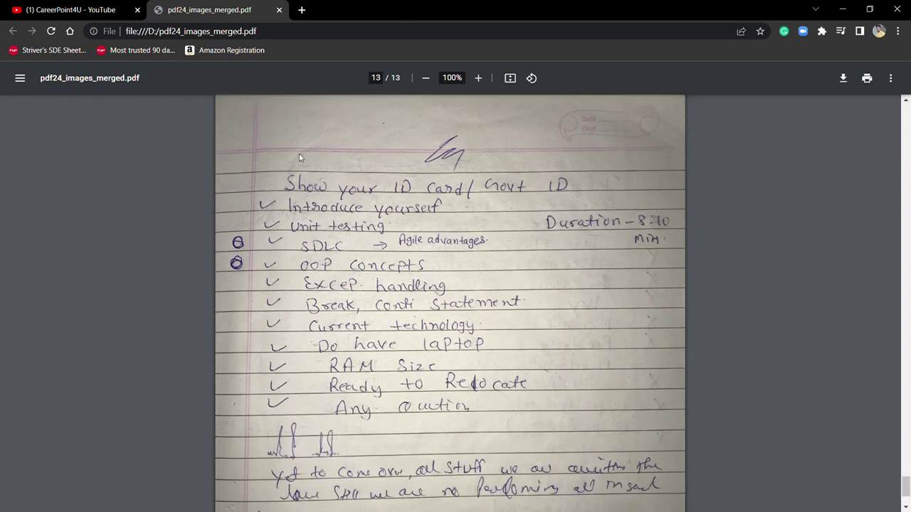
mouse_move(495, 146)
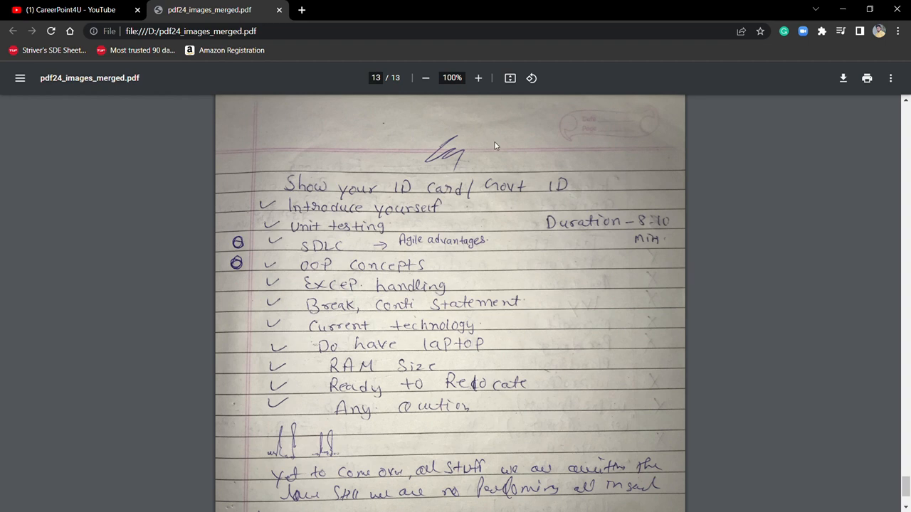
mouse_move(312, 186)
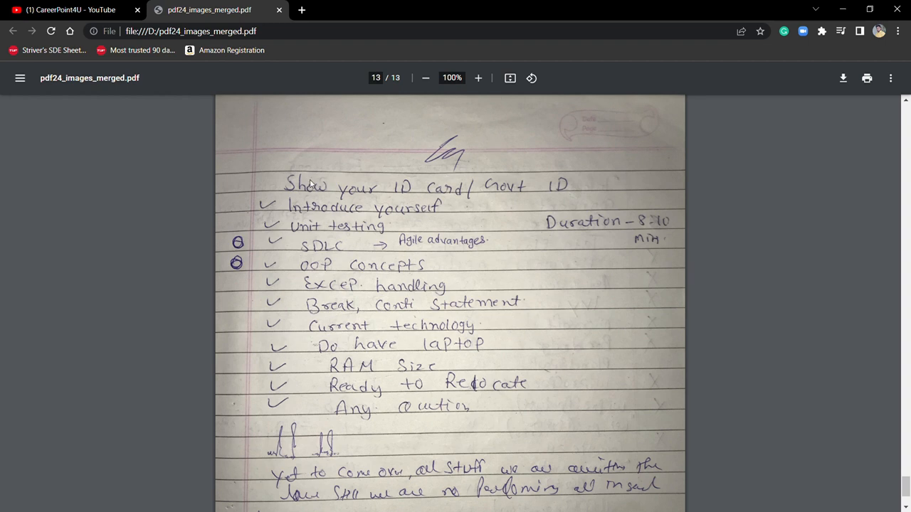
mouse_move(467, 210)
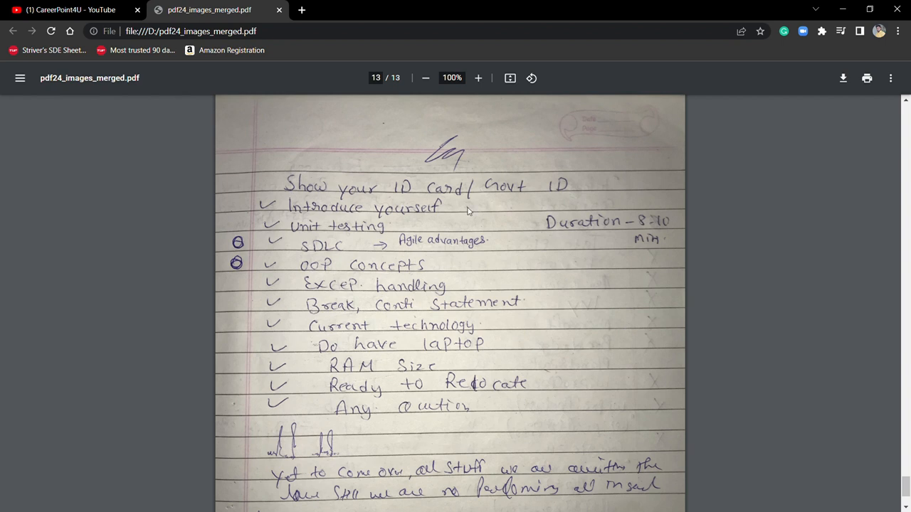
mouse_move(486, 217)
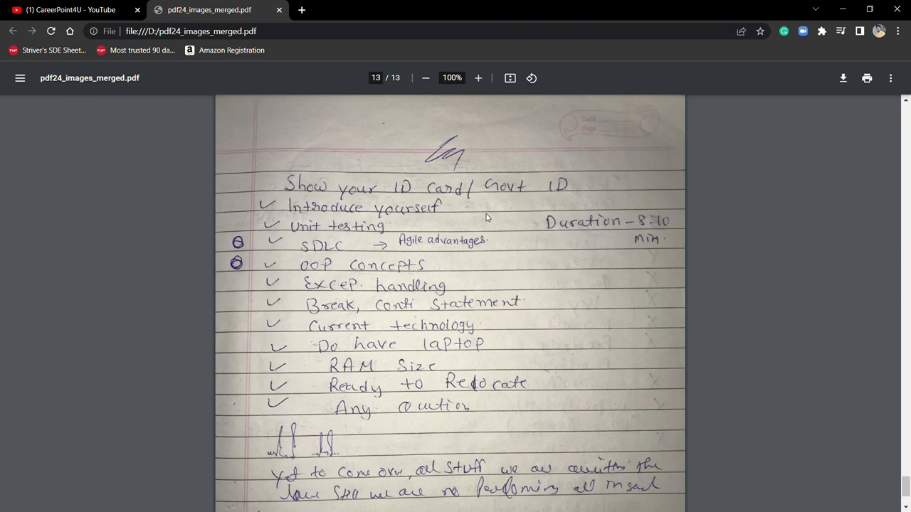
mouse_move(288, 284)
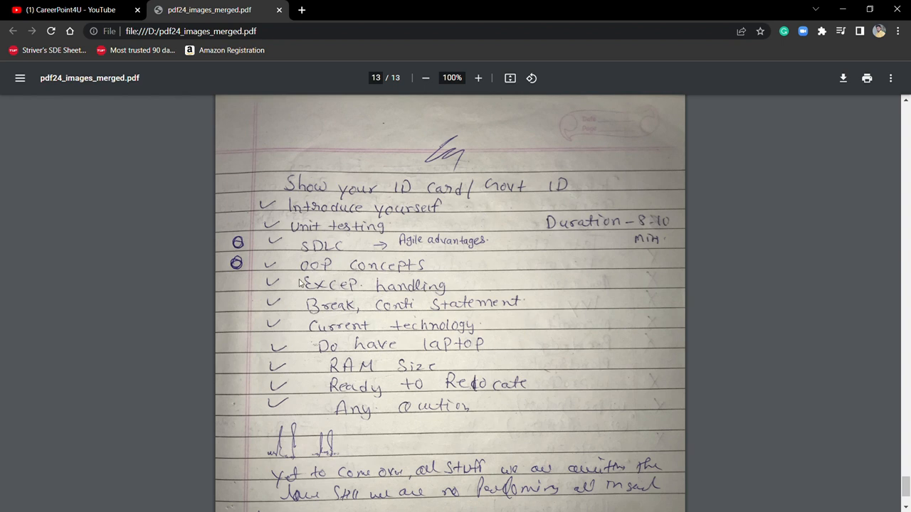
mouse_move(365, 254)
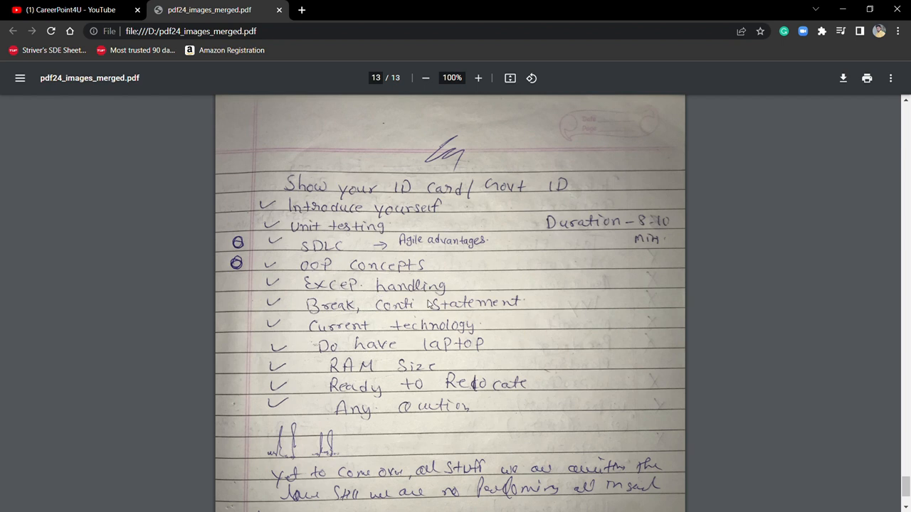
mouse_move(507, 317)
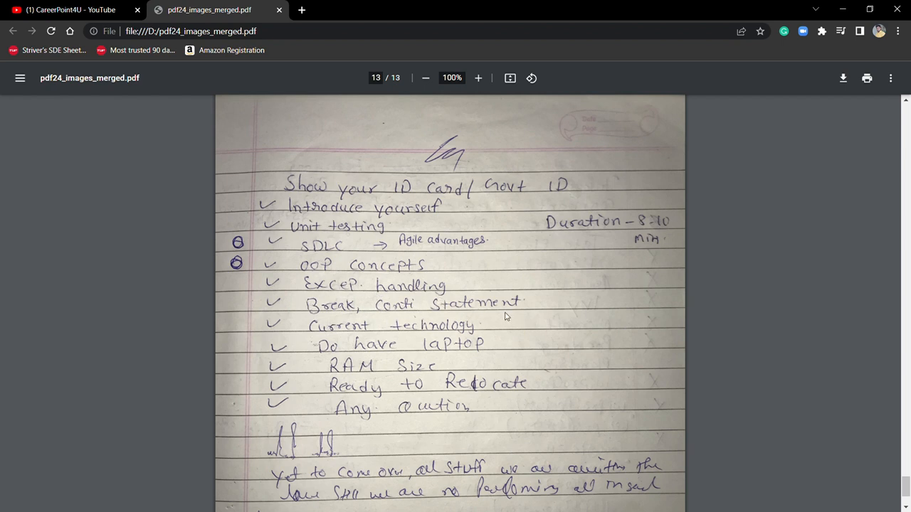
mouse_move(496, 335)
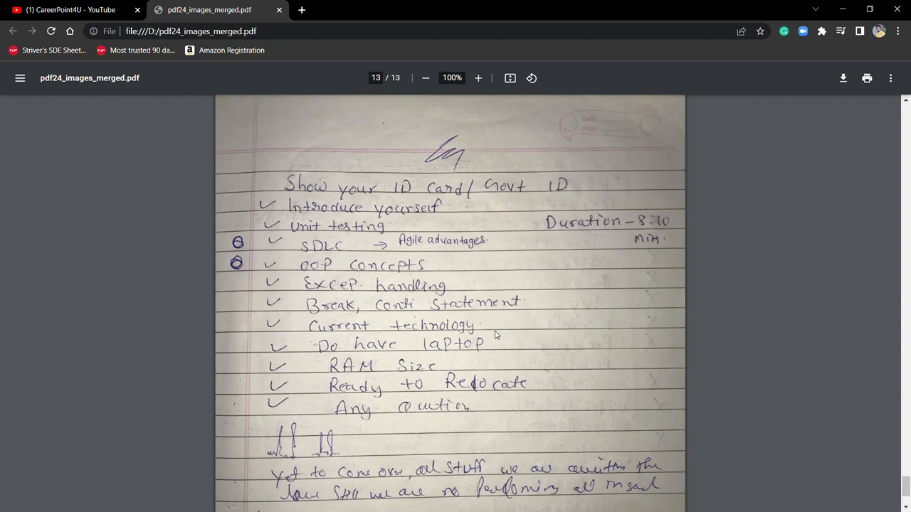
mouse_move(442, 328)
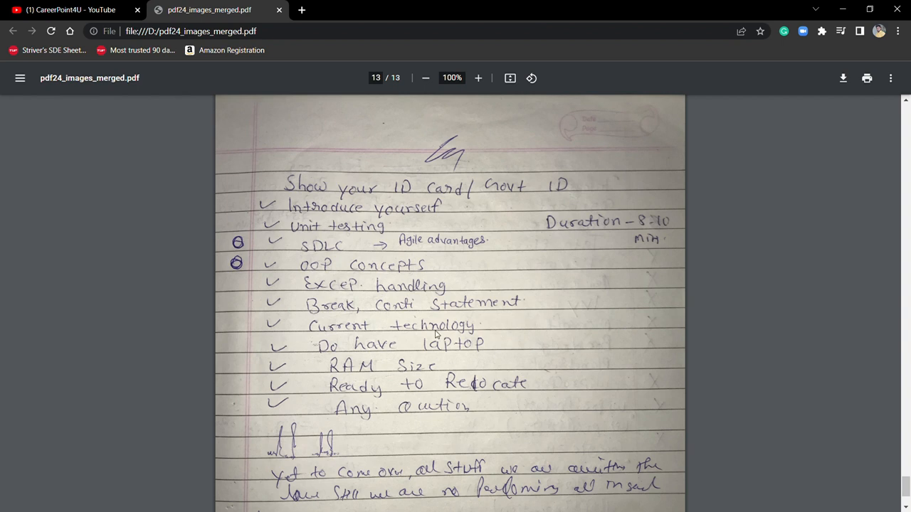
mouse_move(501, 242)
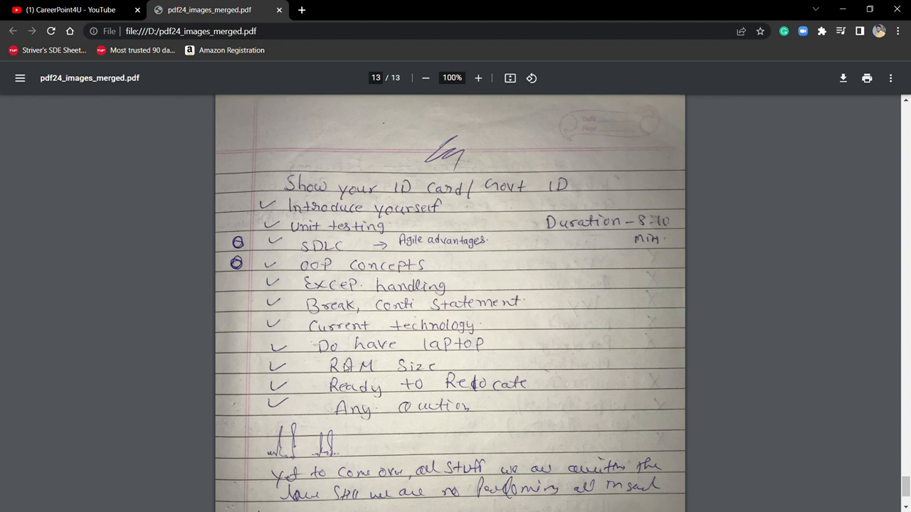
mouse_move(470, 393)
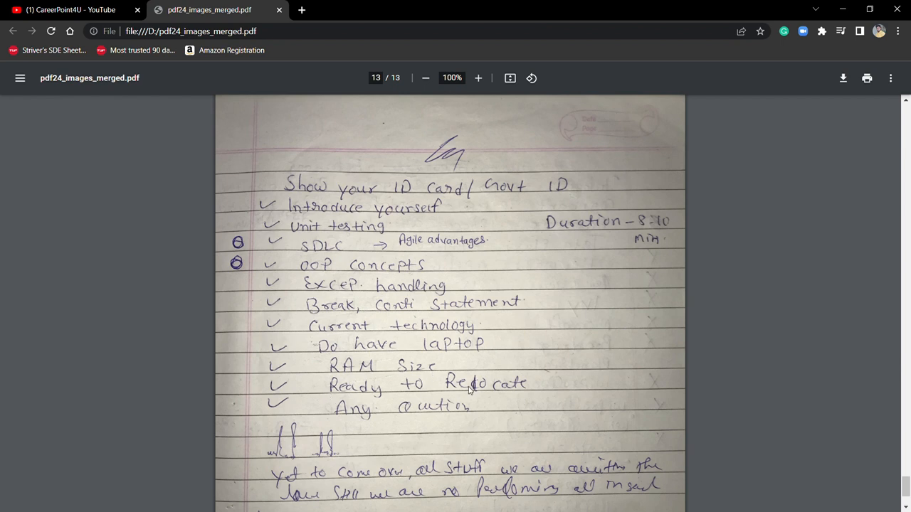
mouse_move(833, 320)
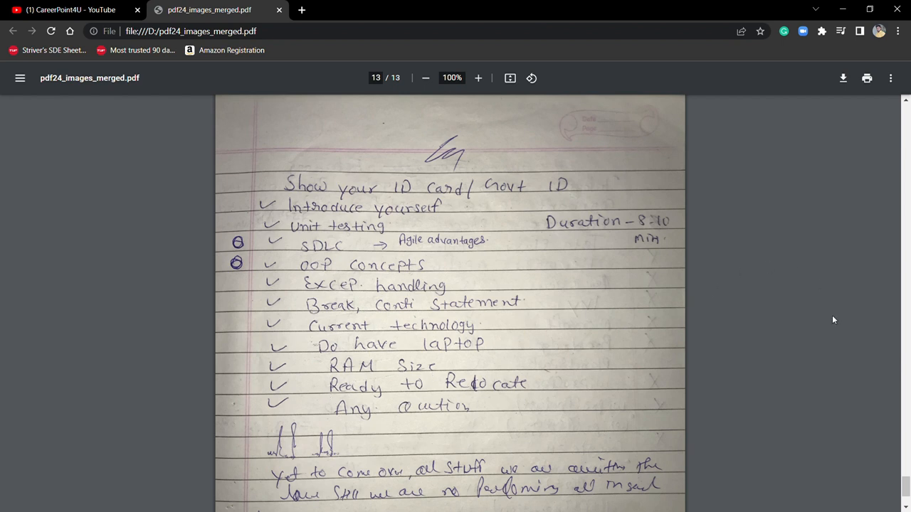
scroll(down, 3)
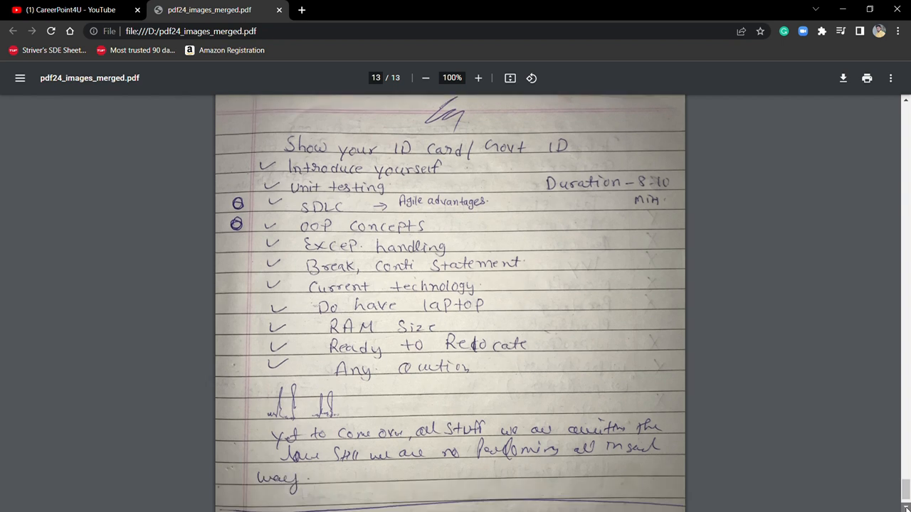
scroll(down, 3)
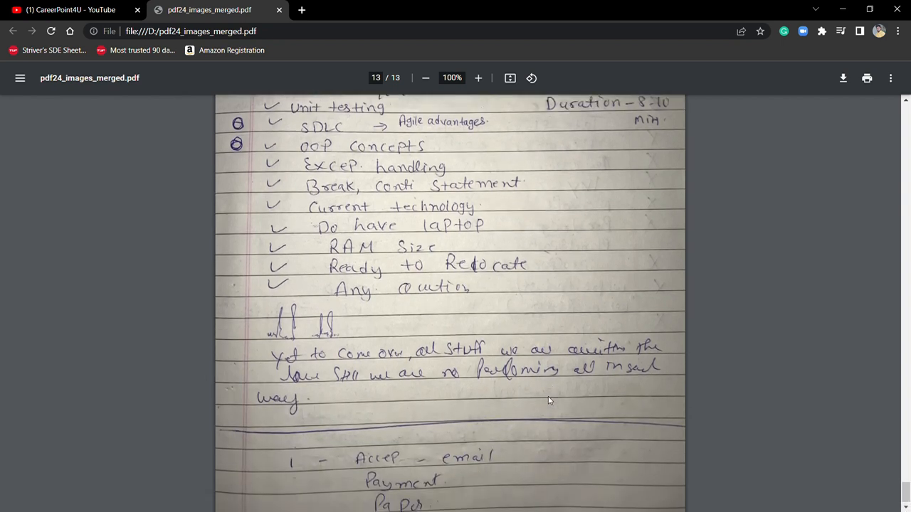